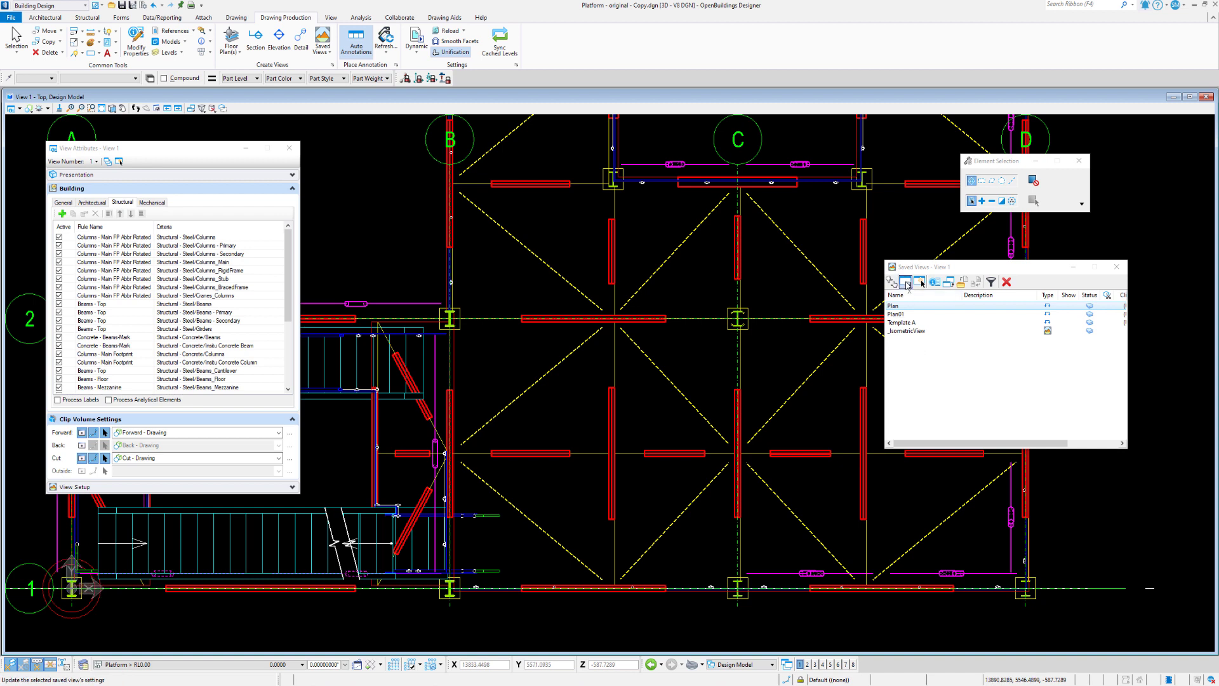
Update the Plan saved view with View 1's current display and building-rule settings
left_click(906, 282)
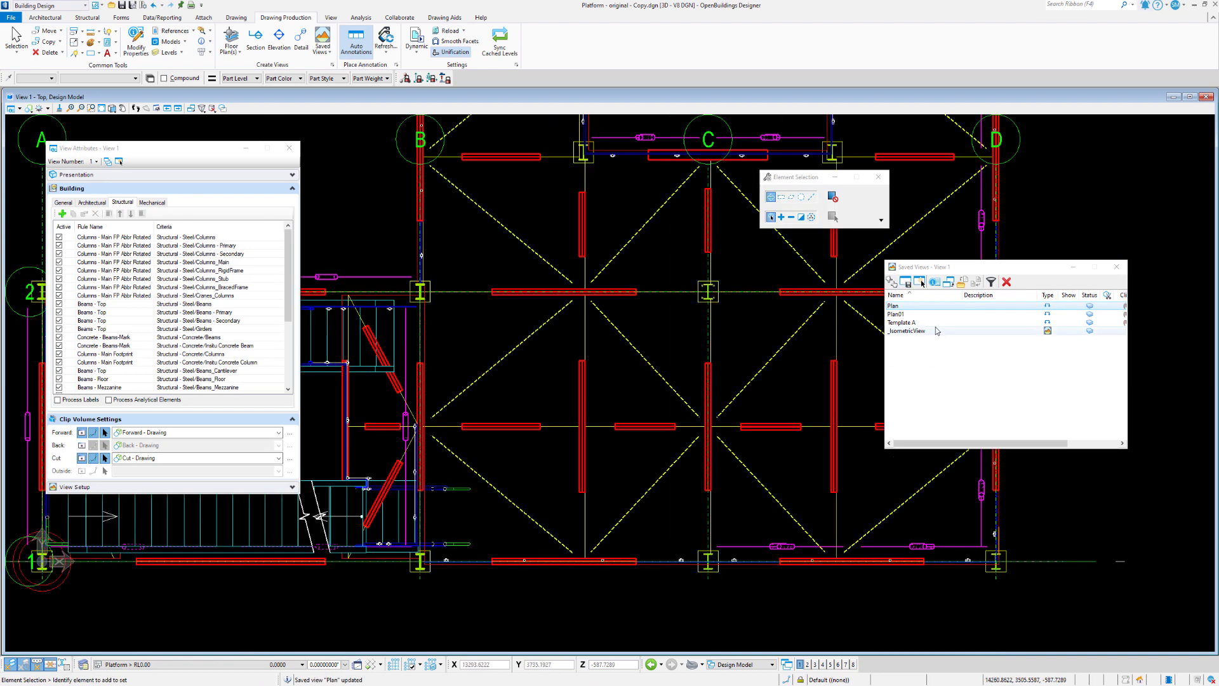
double_click(896, 314)
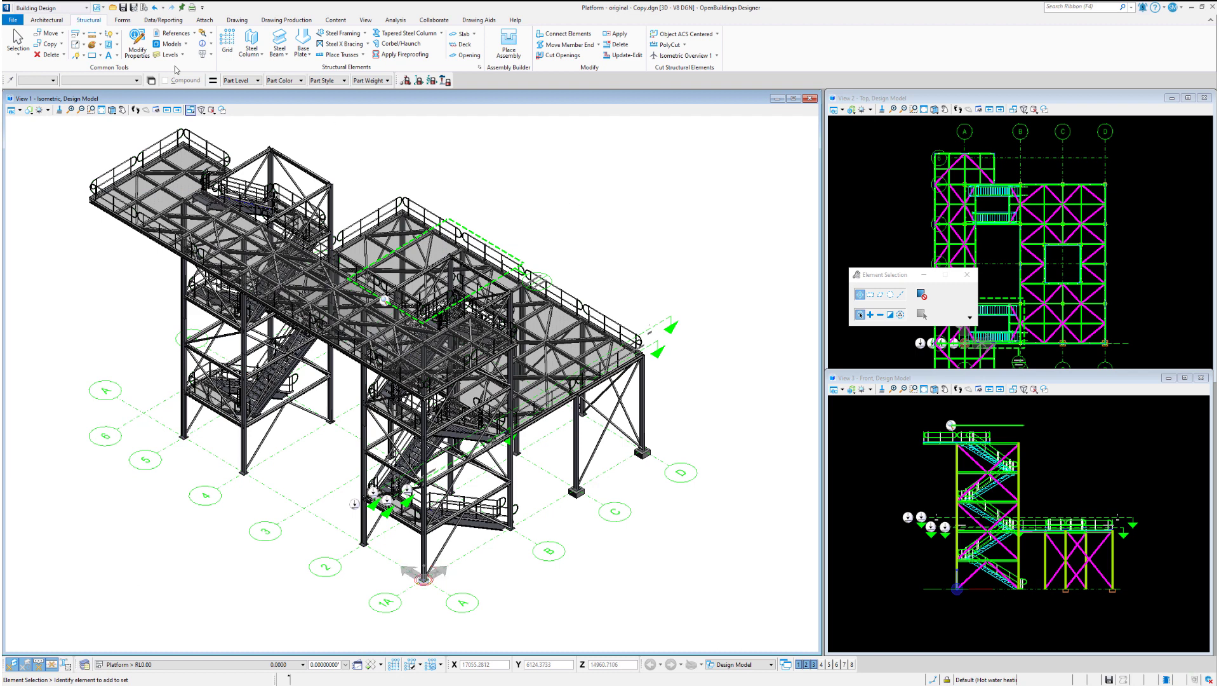
List the saved views from Drawing Production and apply the Plan saved view to View 1
left_click(286, 20)
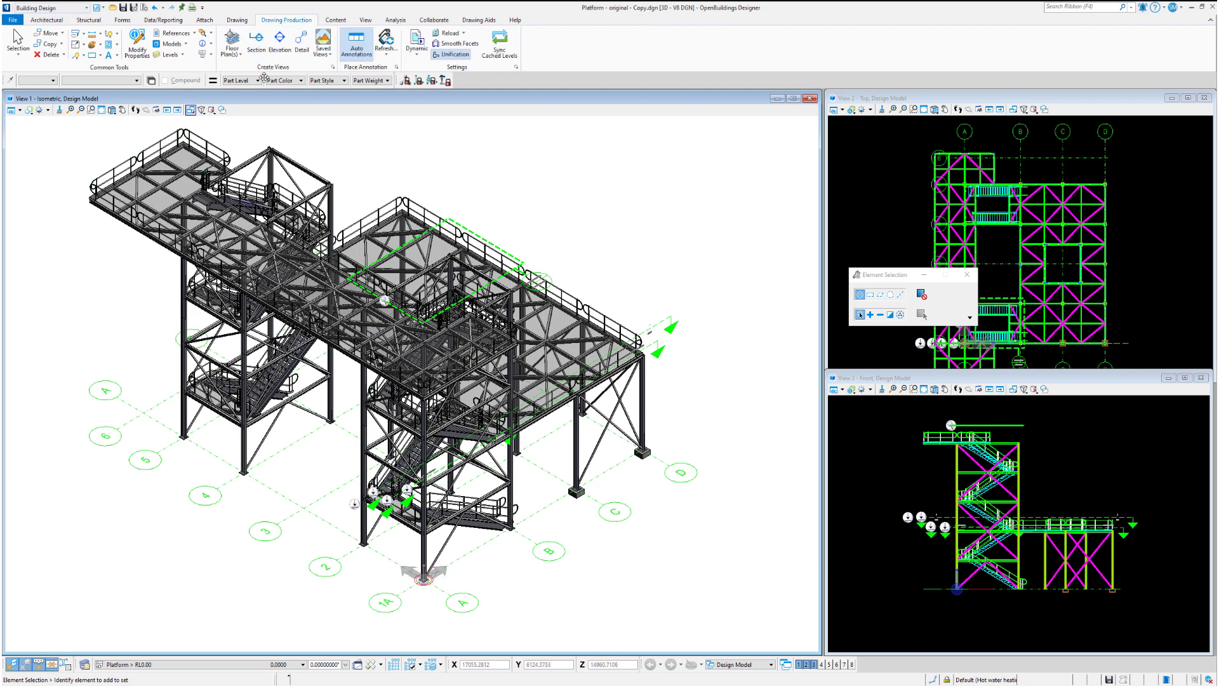
left_click(322, 41)
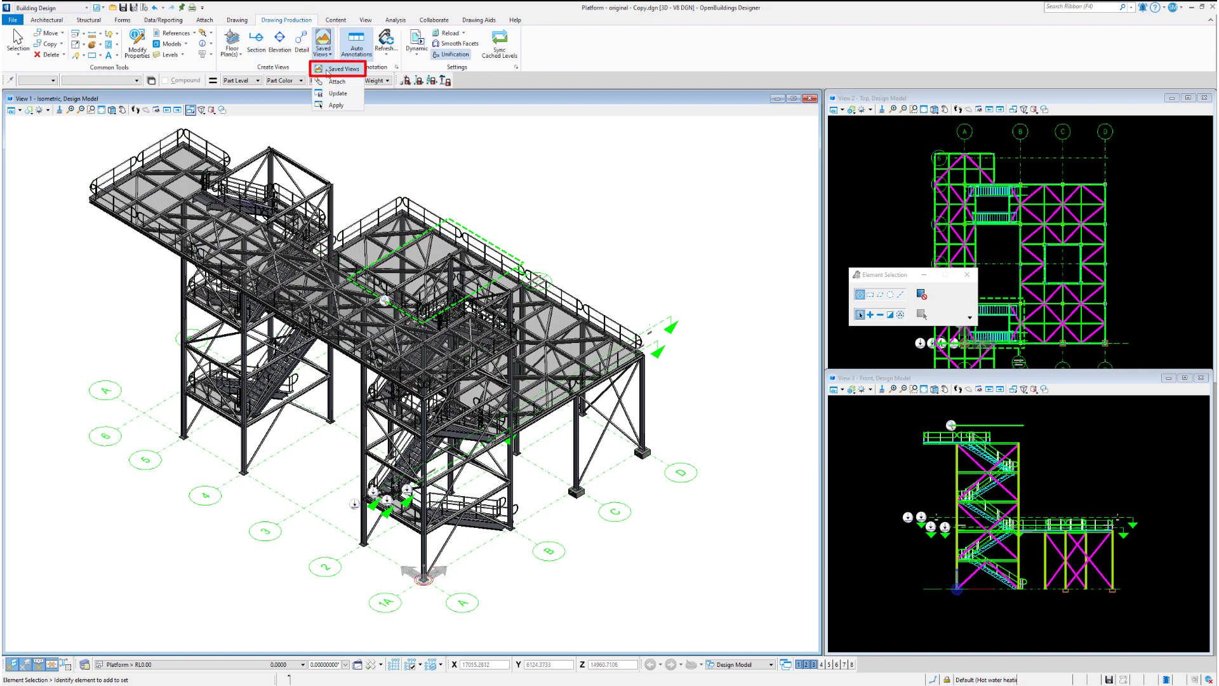
left_click(338, 68)
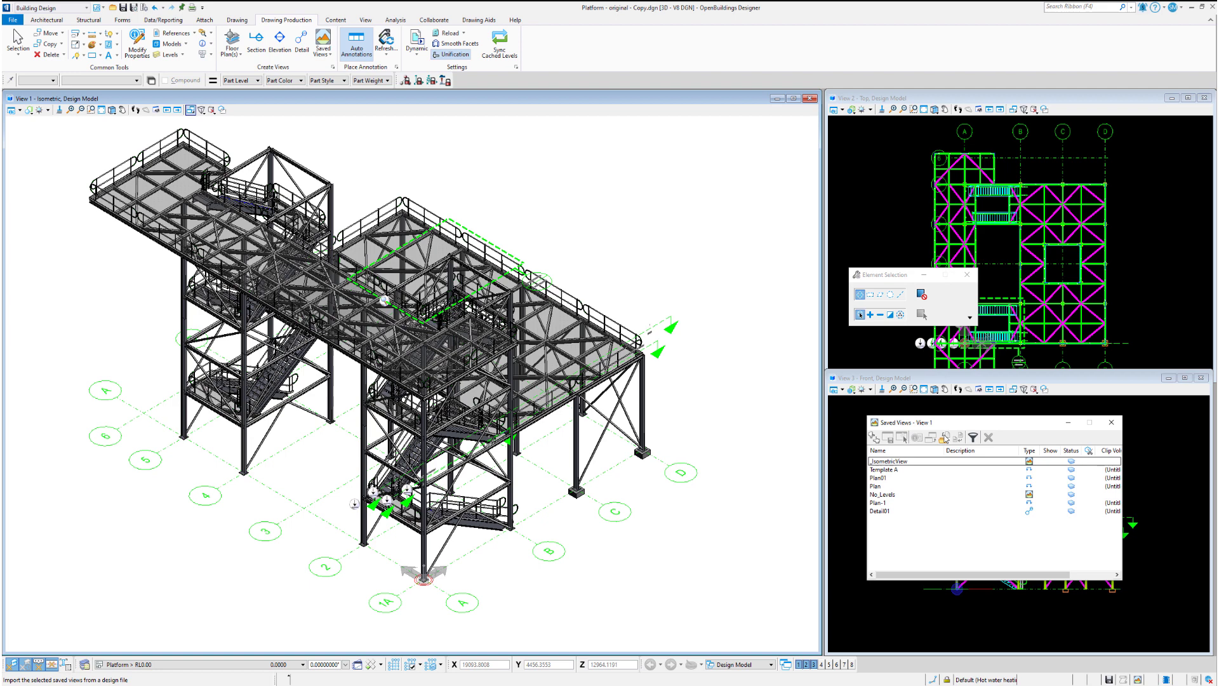
left_click(882, 477)
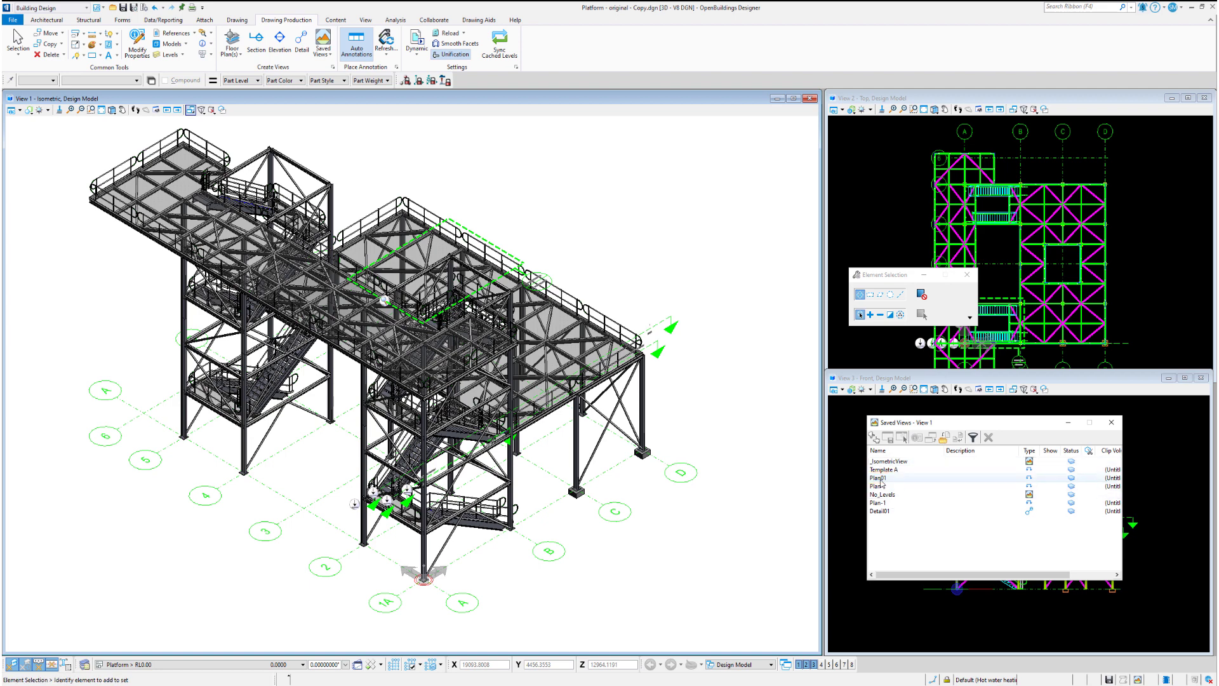
left_click(882, 487)
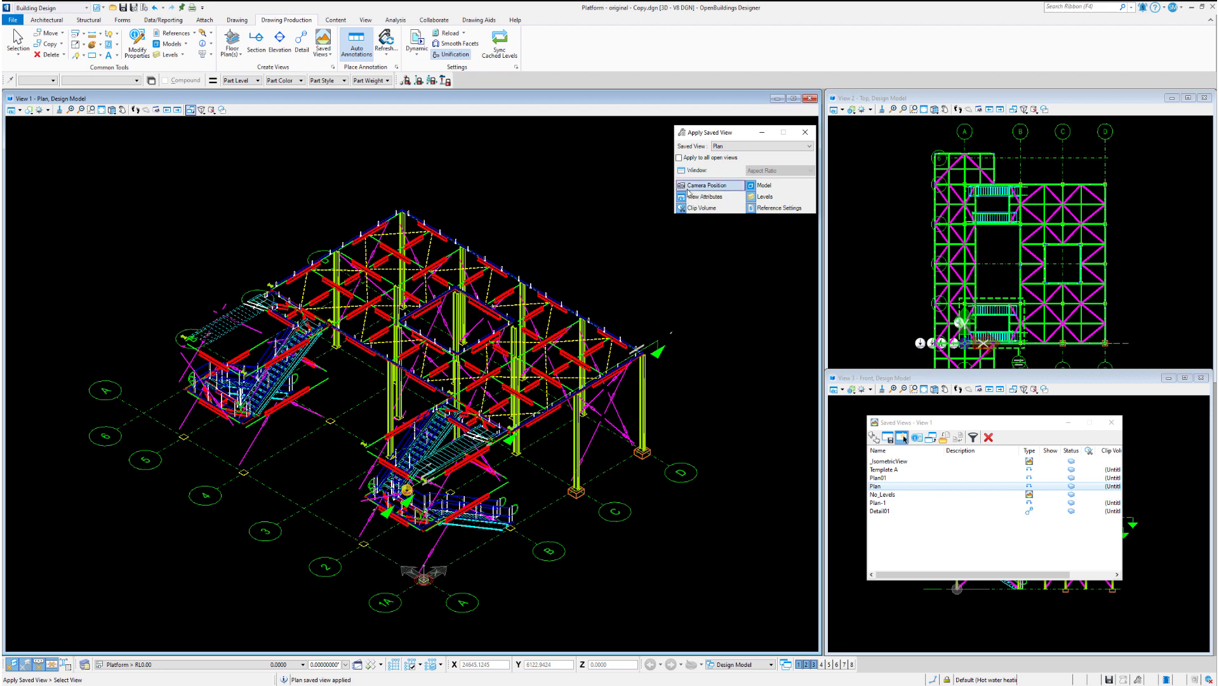
mouse_move(607, 257)
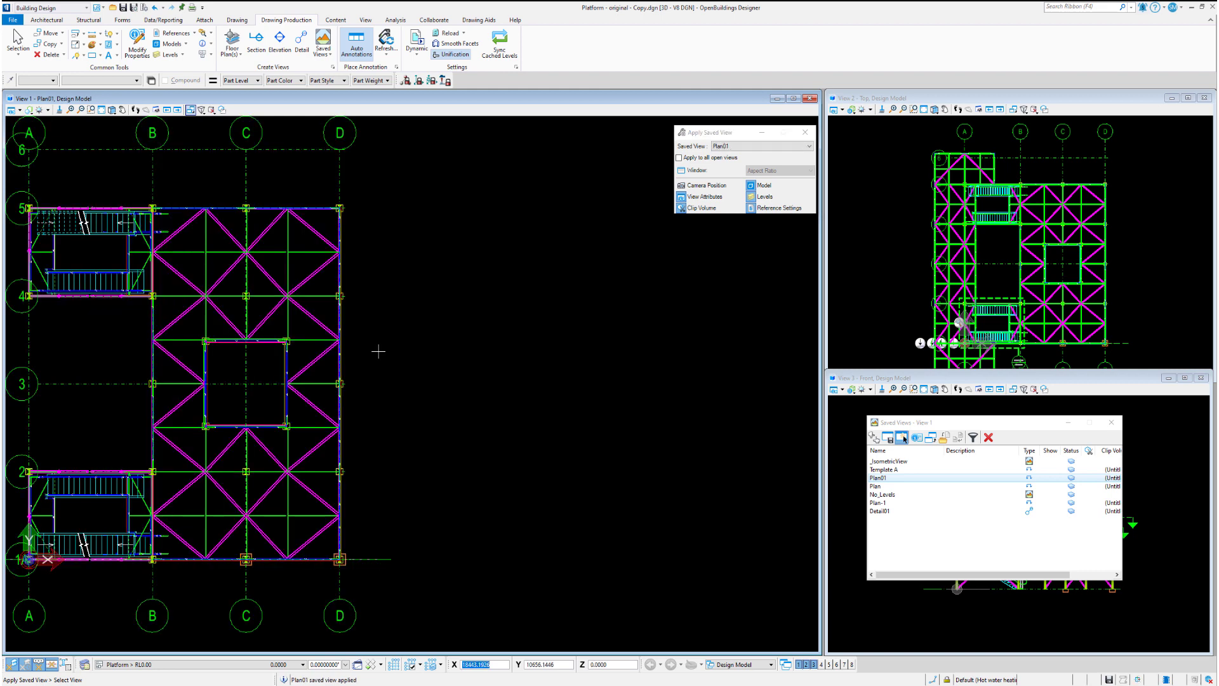
mouse_move(380, 341)
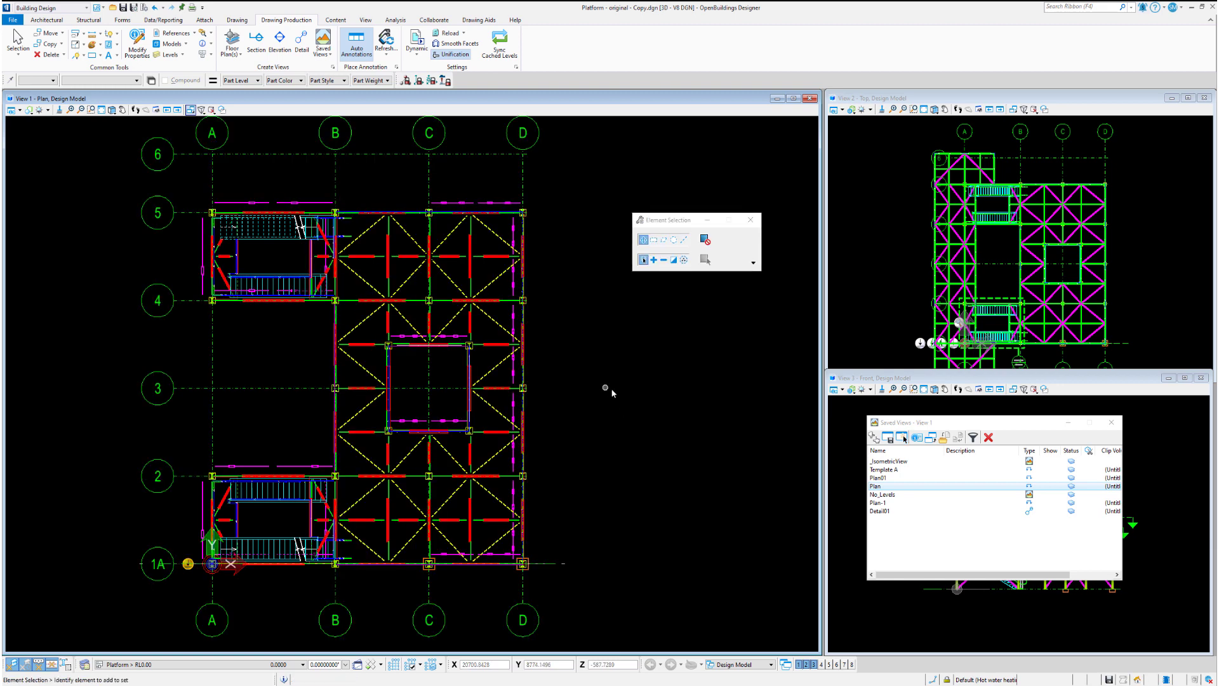
Display the Plant_Metric piping reference in the References list and close it
left_click(174, 33)
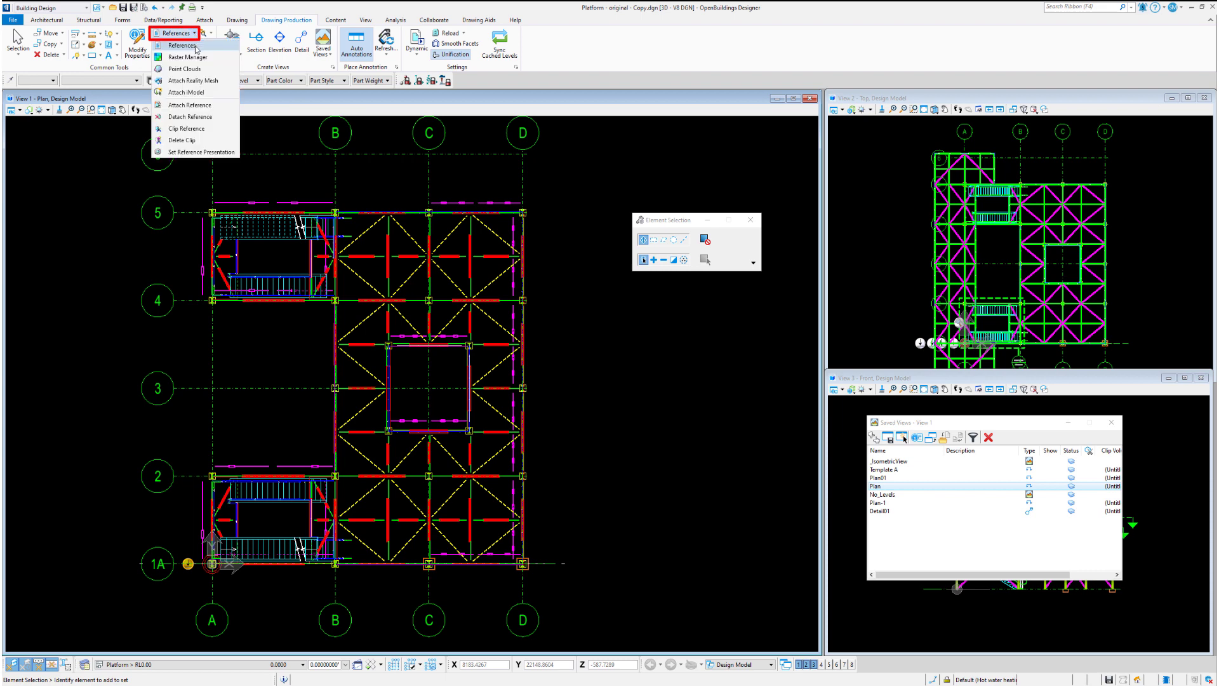
left_click(182, 44)
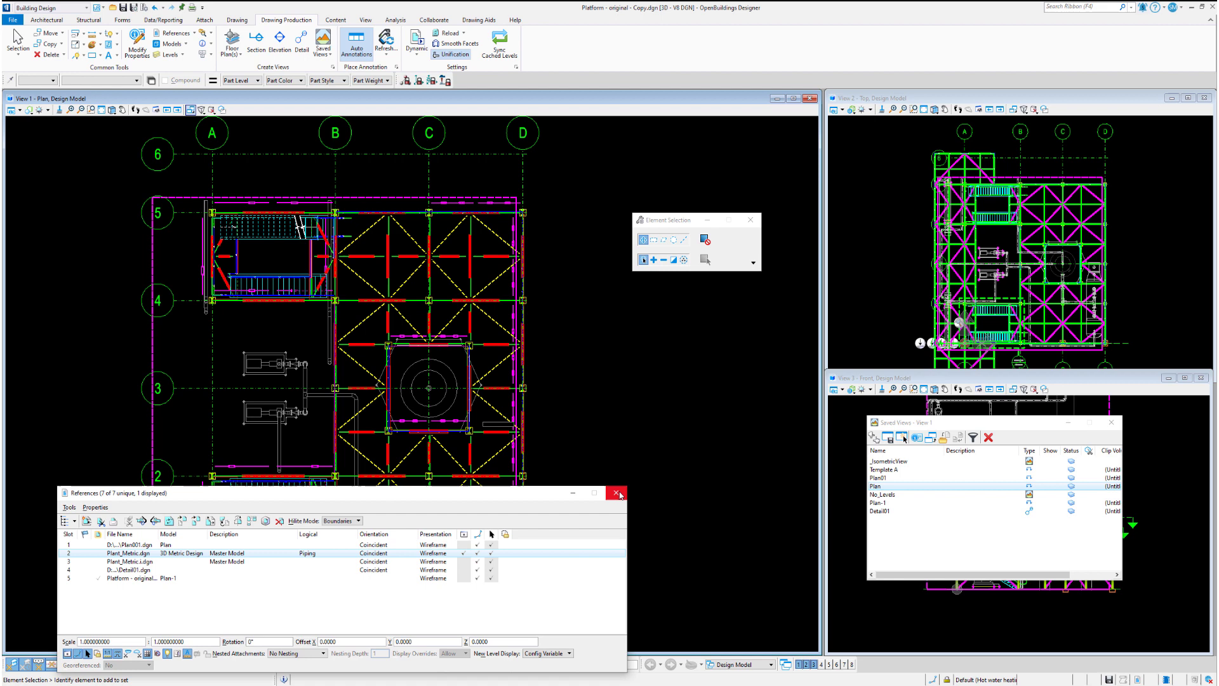
left_click(616, 493)
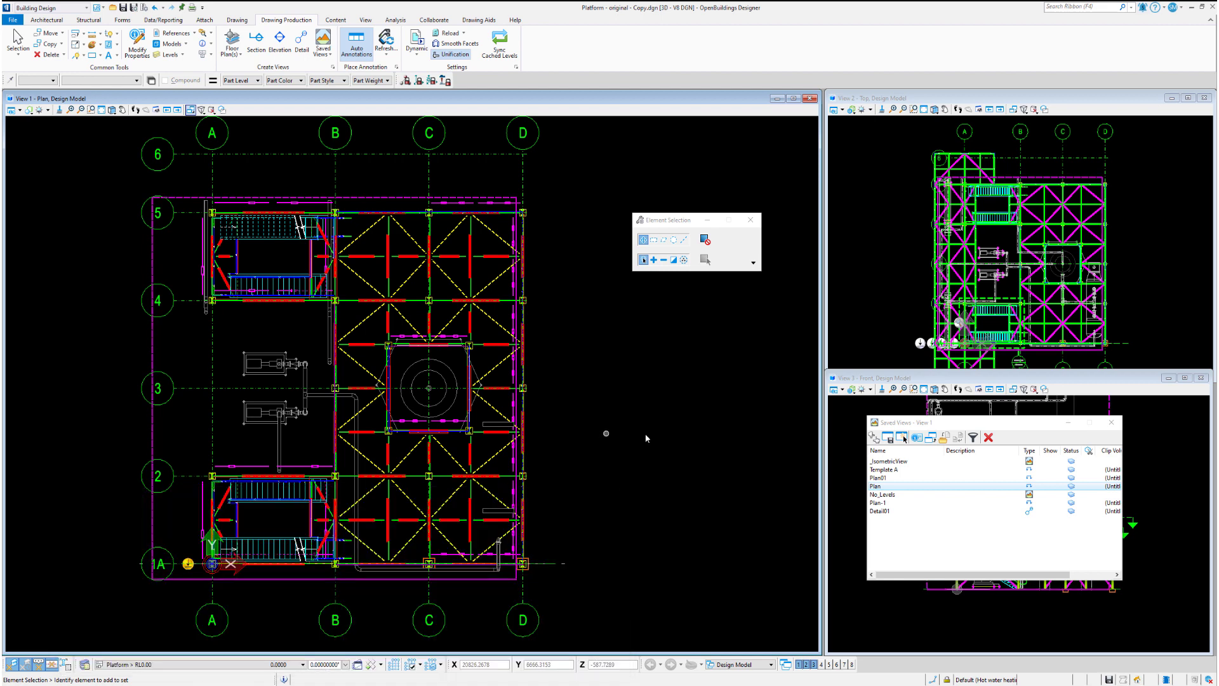
Update the Plan saved view to store the display with piping shown
left_click(889, 437)
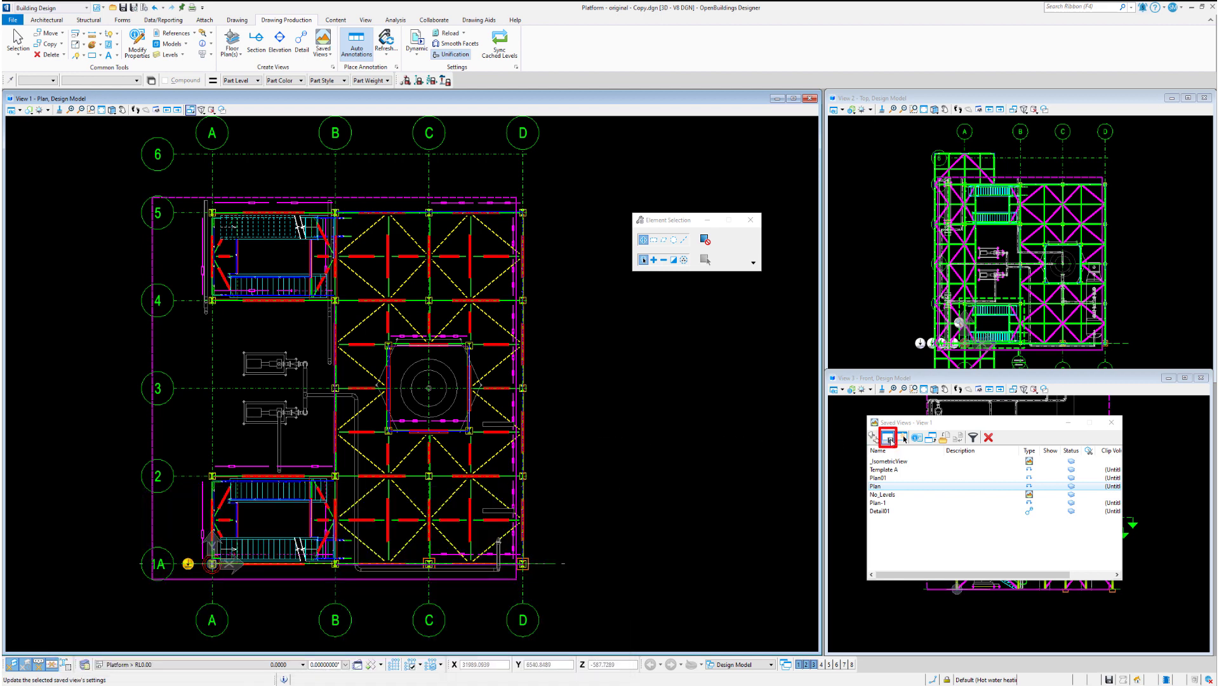
left_click(888, 437)
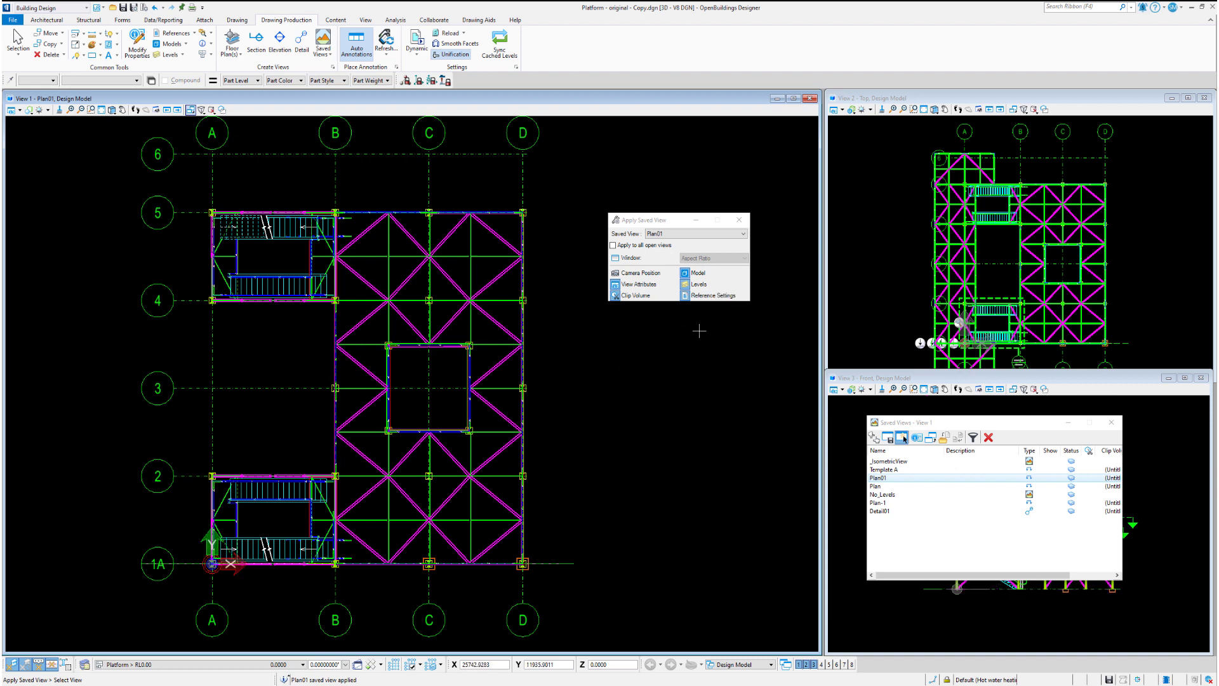
Reapply the Plan saved view to View 1 and bring up its saved-view properties
left_click(878, 487)
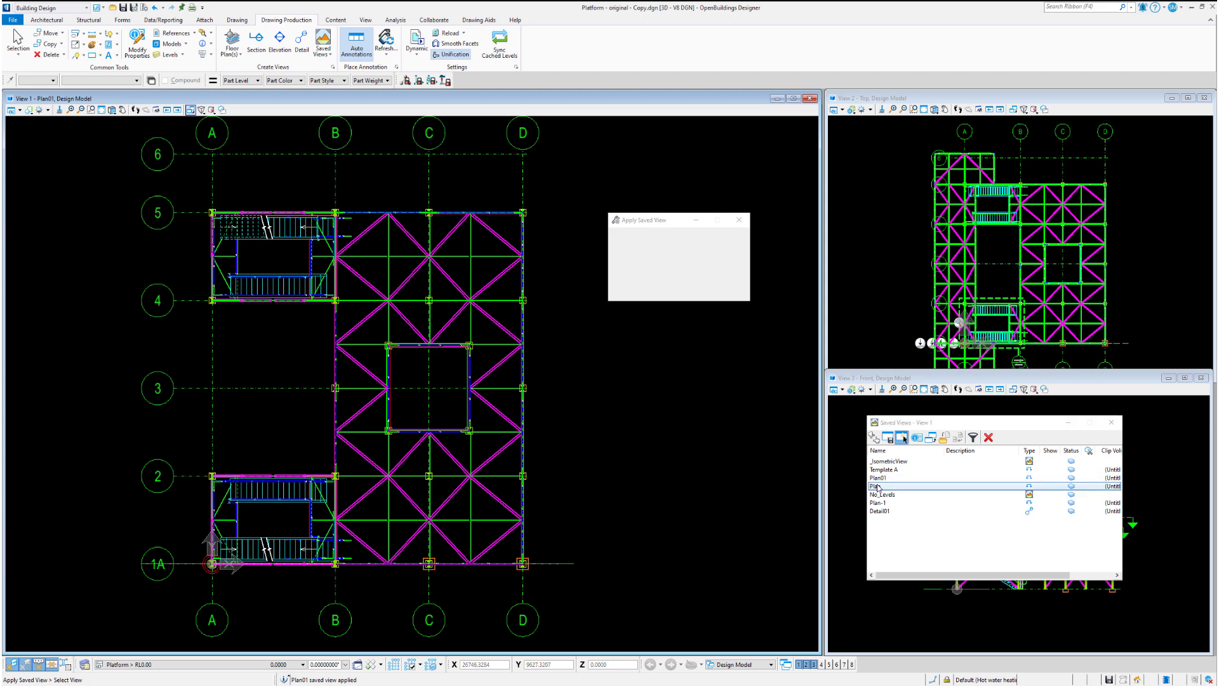
left_click(879, 487)
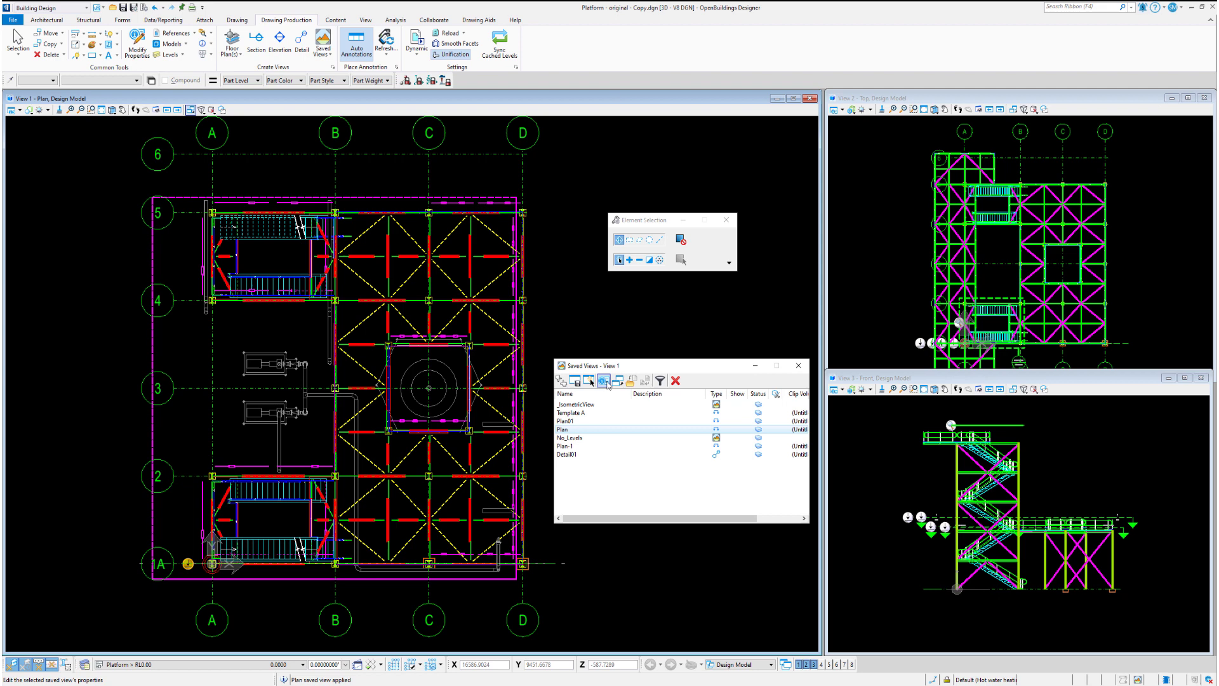
left_click(632, 428)
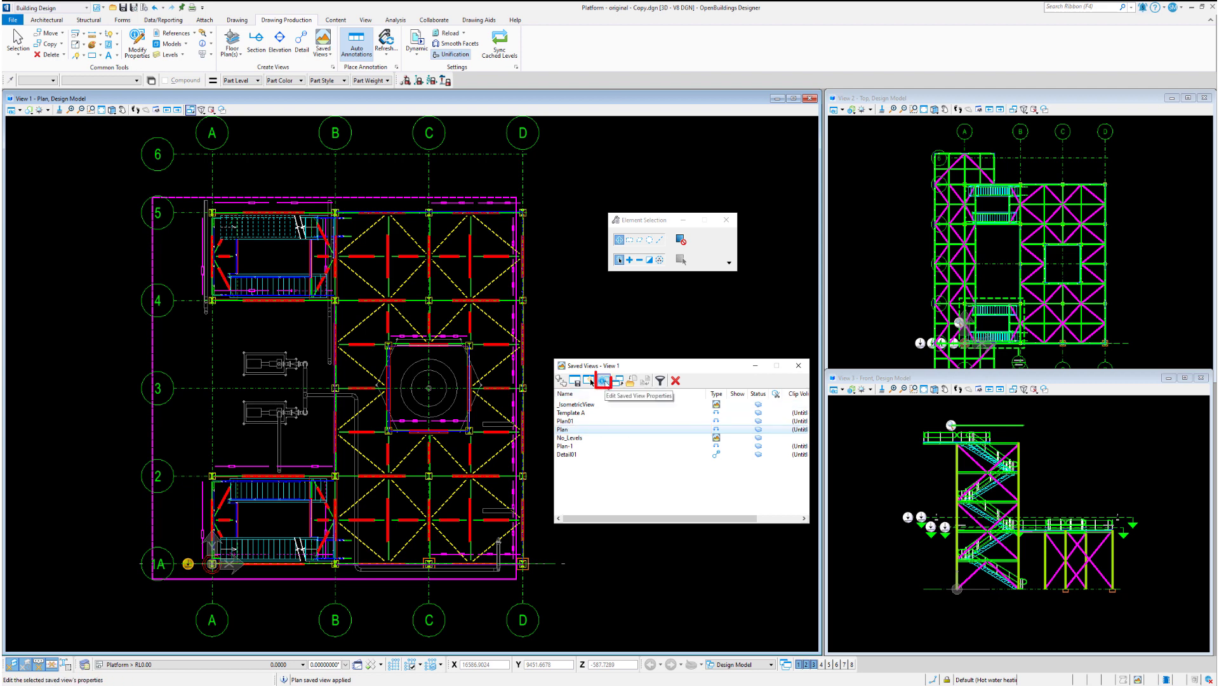
left_click(604, 380)
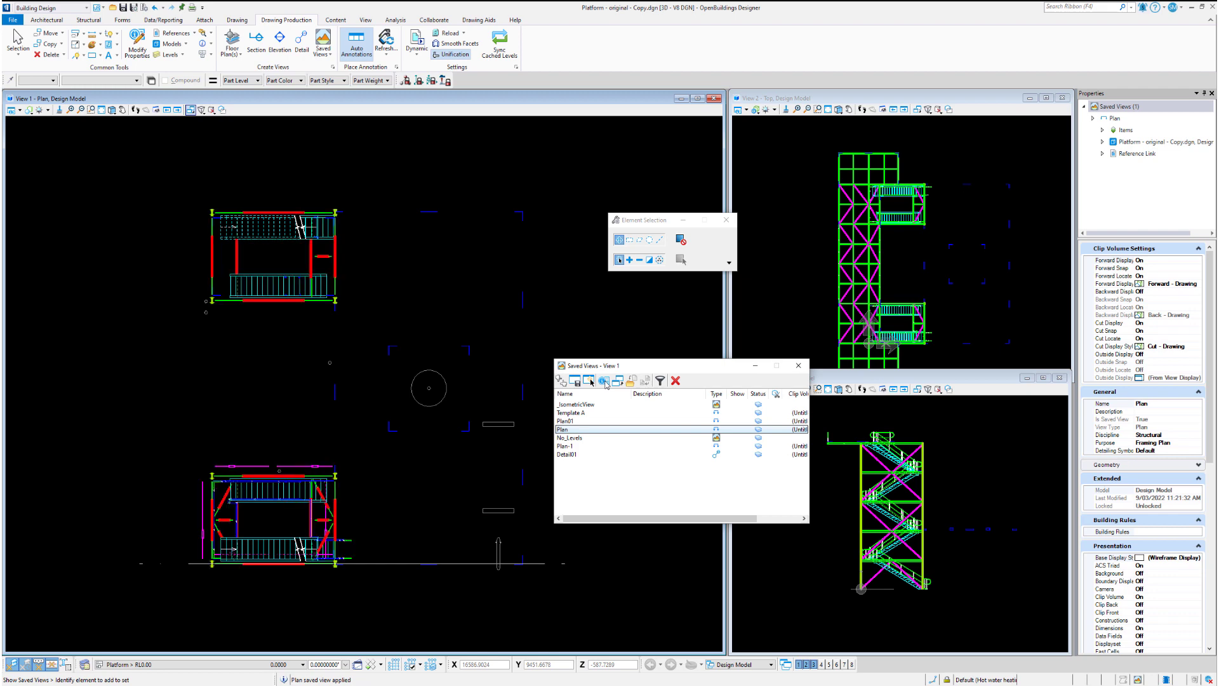
Set Plan's clip volume to Forward (Show Hidden Edges) with forward display Off
double_click(564, 428)
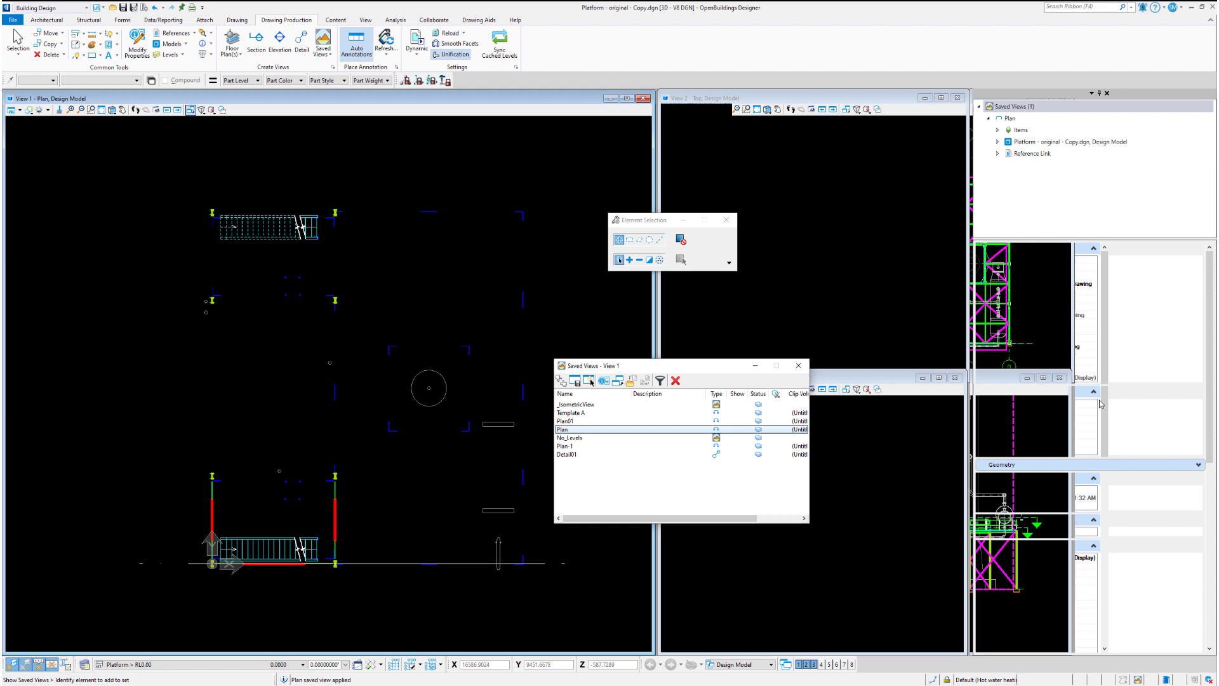
double_click(568, 429)
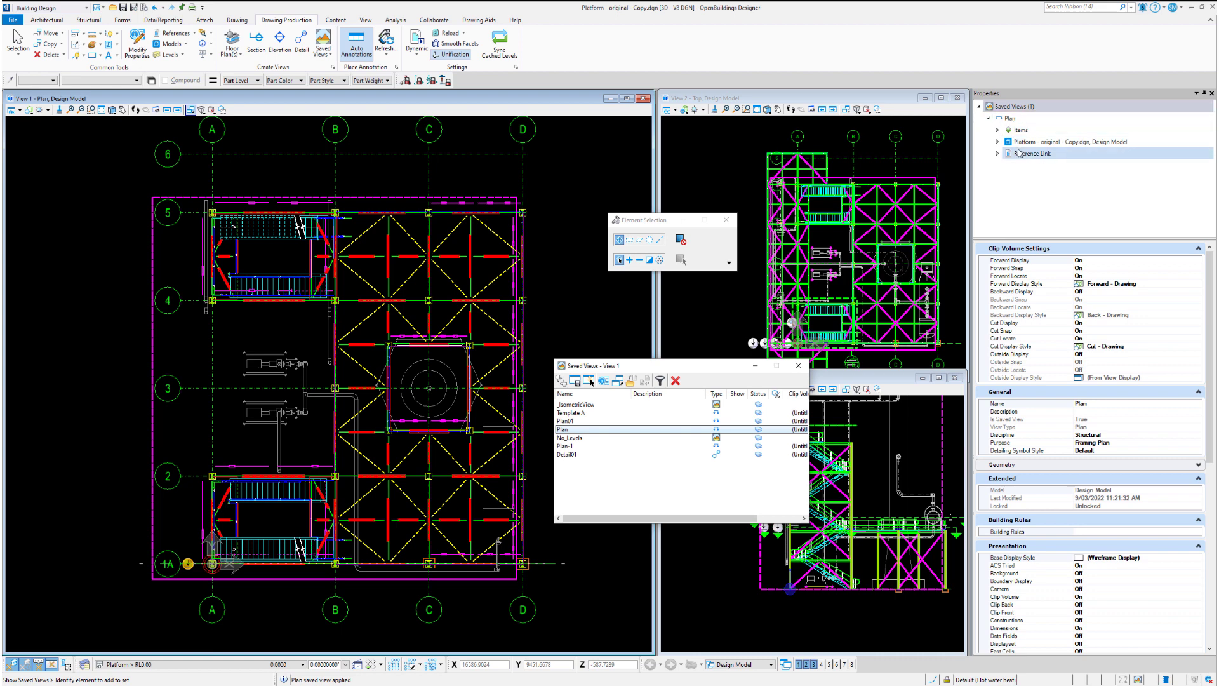
left_click(1032, 154)
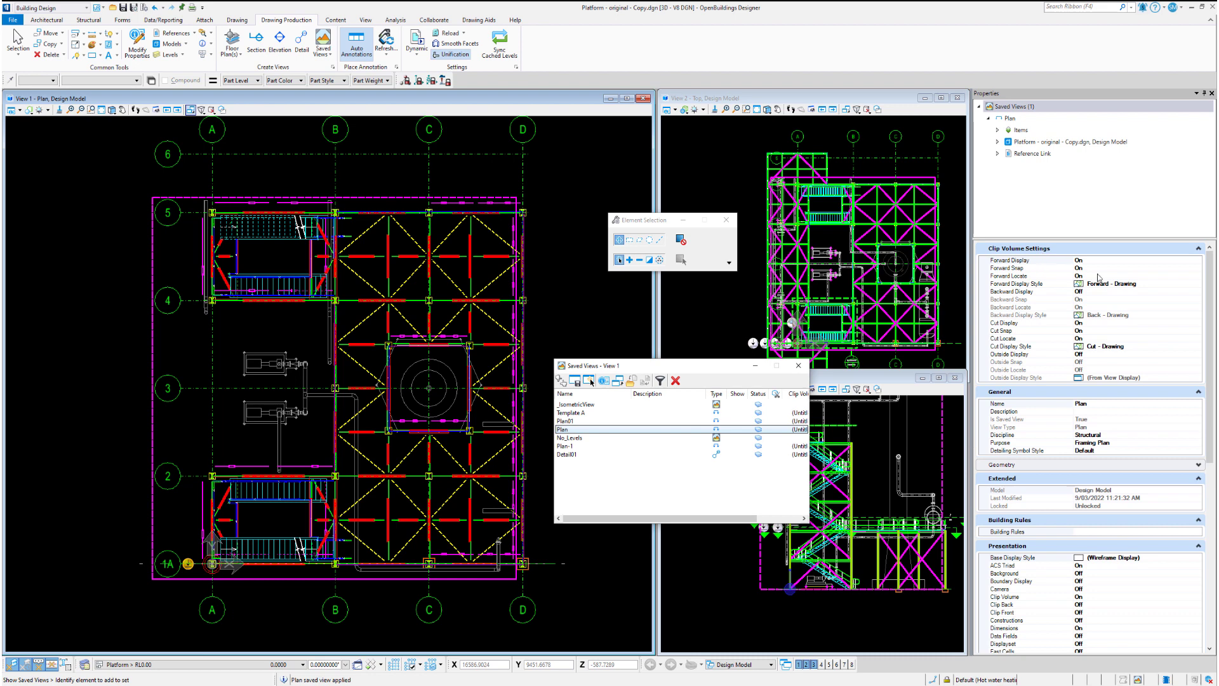
mouse_move(1174, 285)
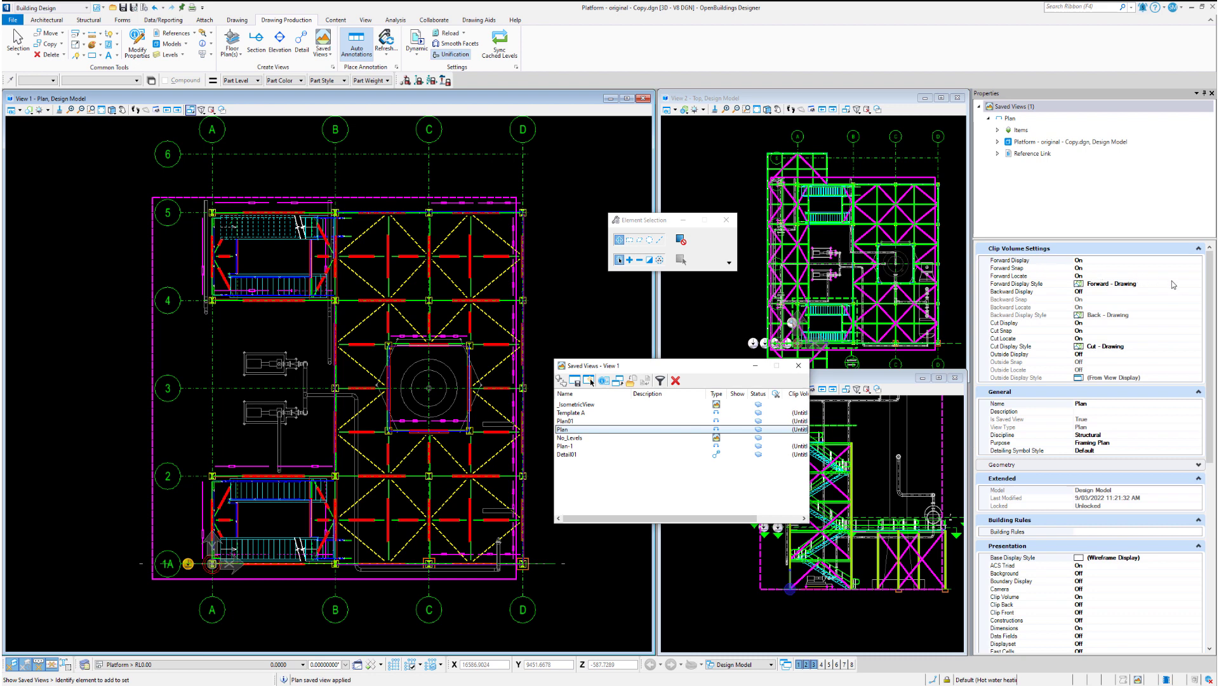
left_click(1198, 283)
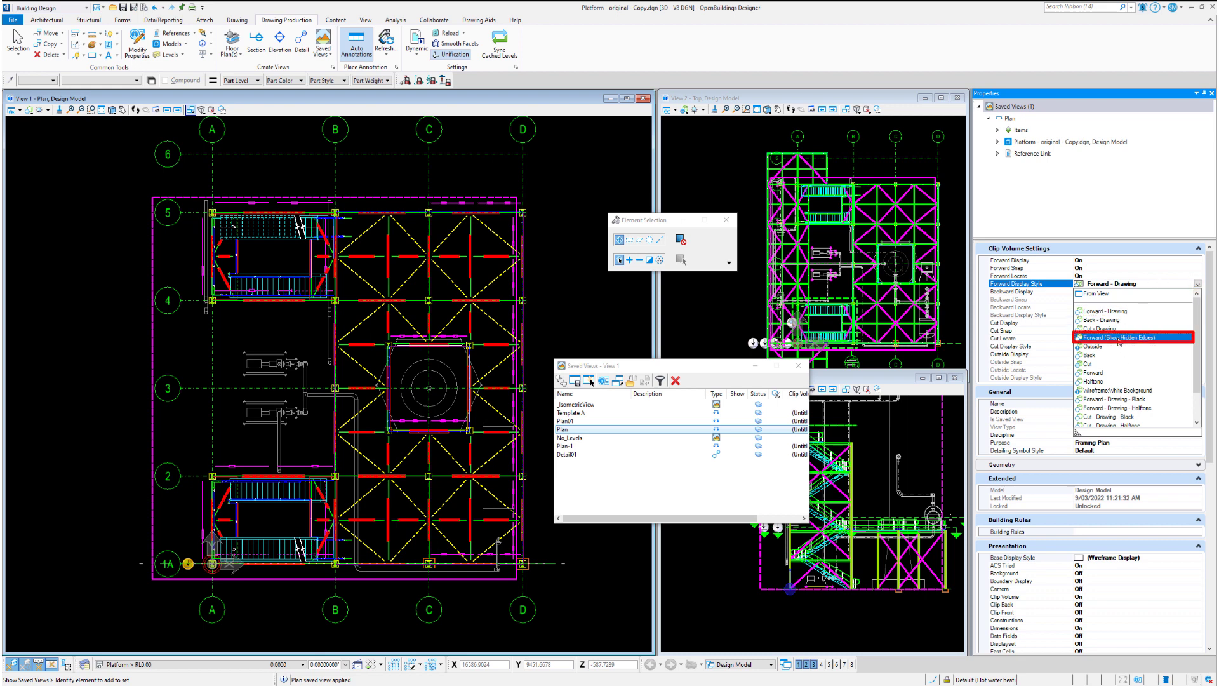
left_click(1120, 338)
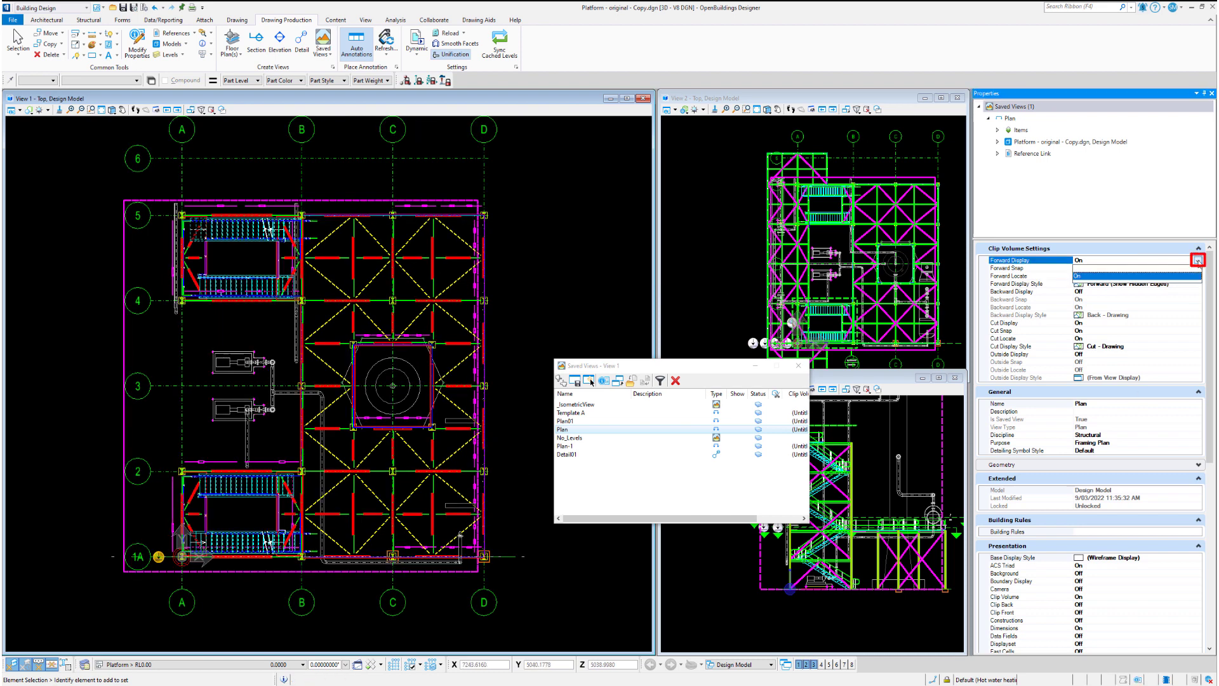
left_click(1198, 259)
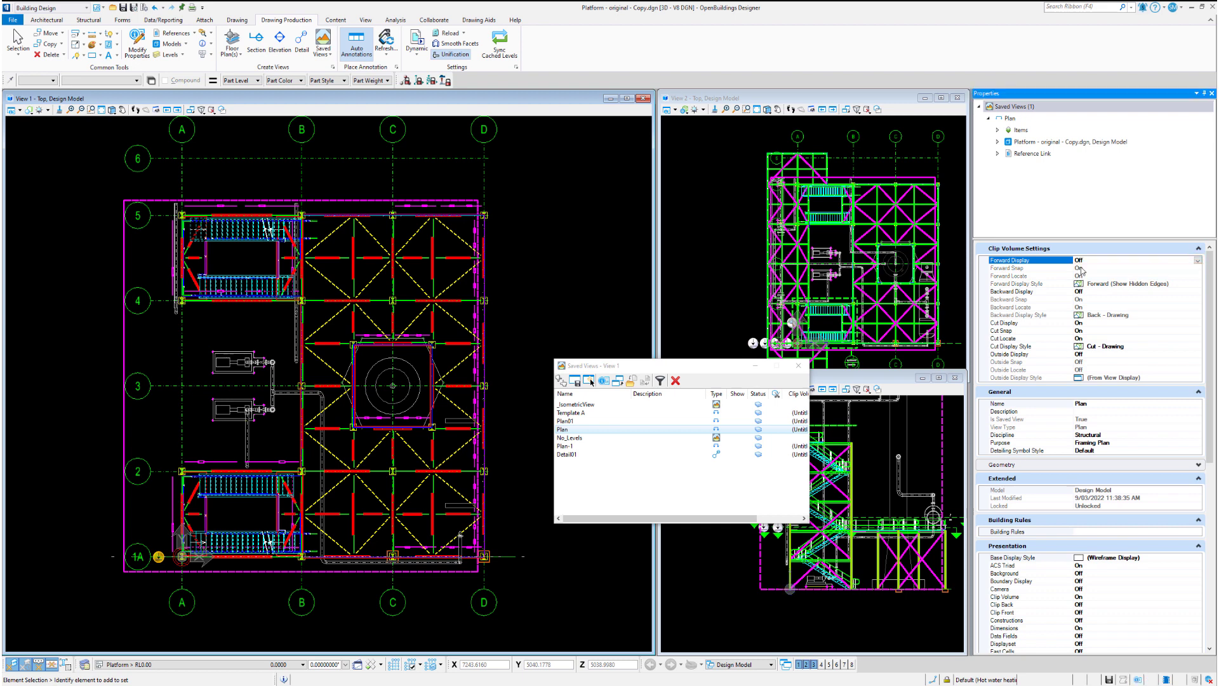
mouse_move(1104, 536)
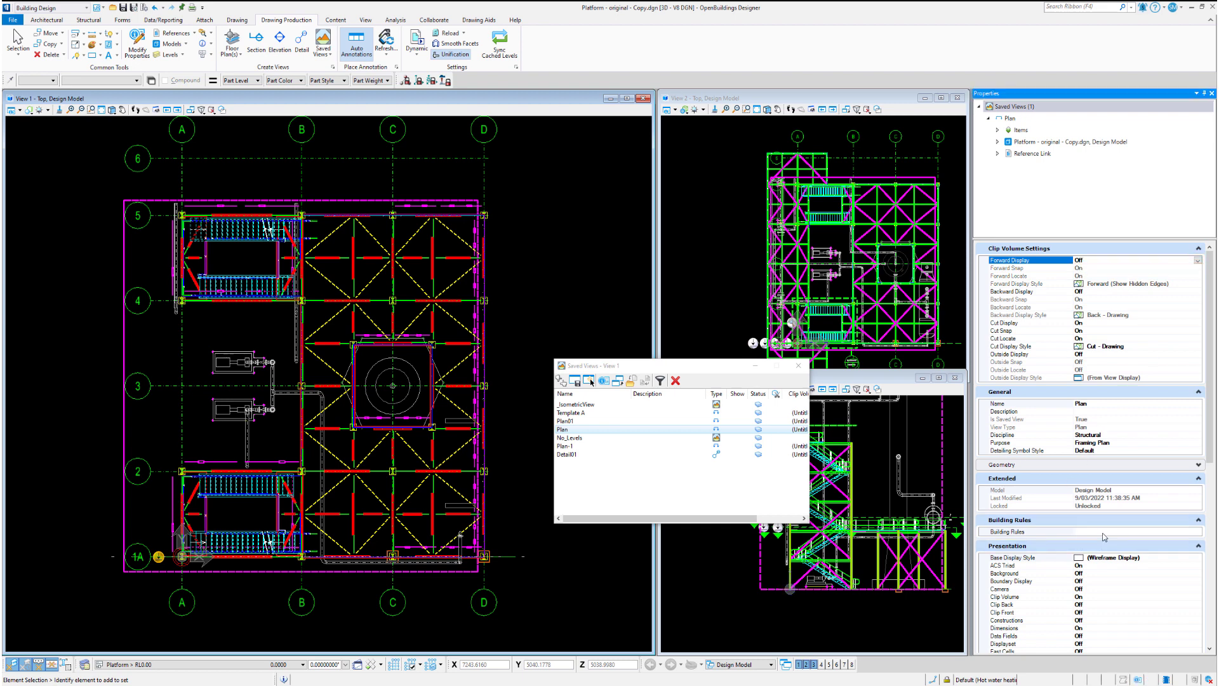
left_click(1026, 530)
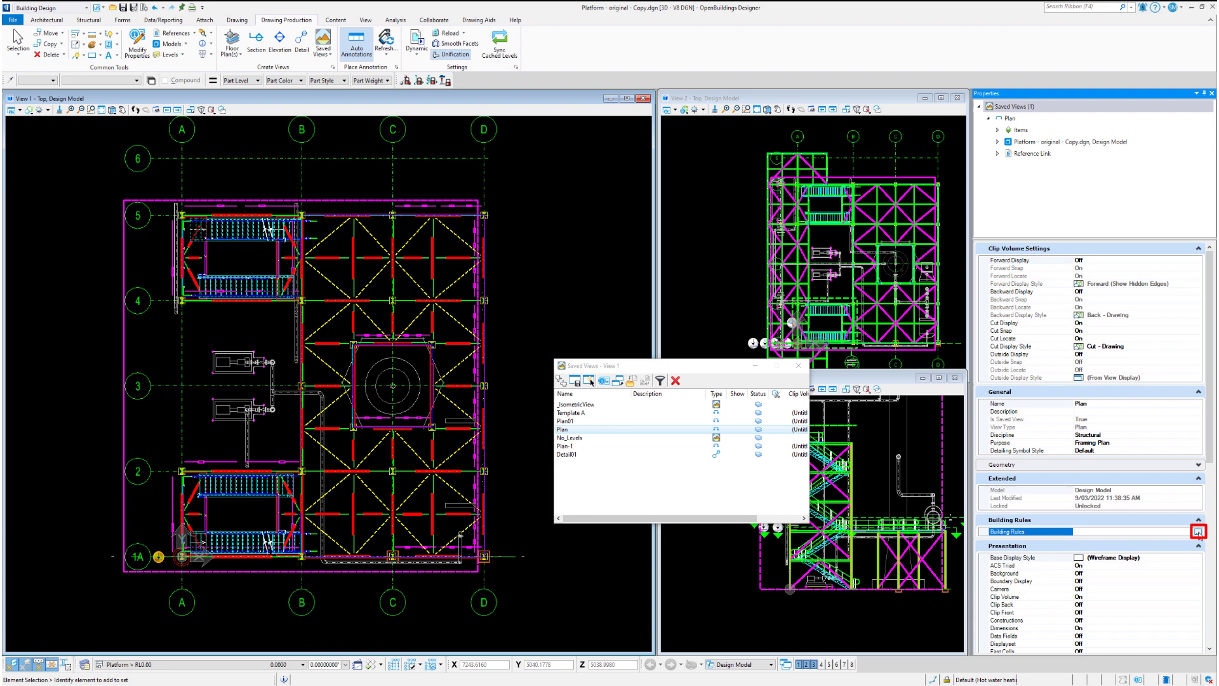
Review the saved view's drawing rules, then turn Generate Annotation Widgets On under Building General
left_click(1197, 531)
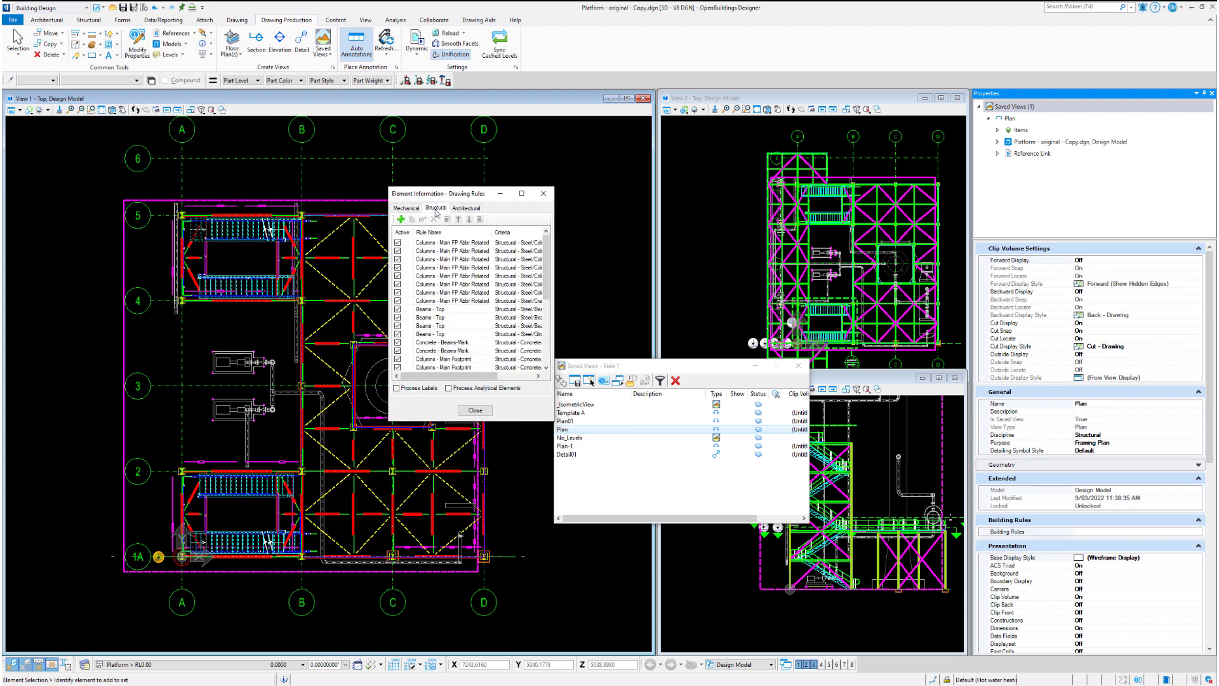
left_click(436, 207)
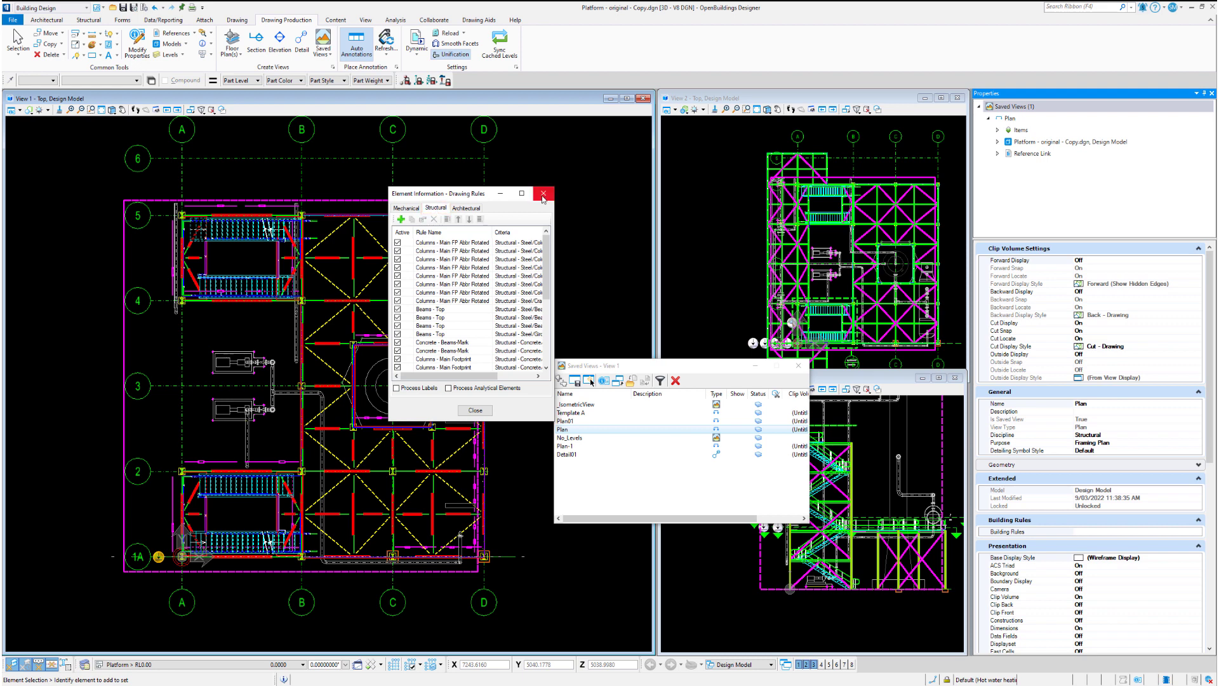
left_click(542, 193)
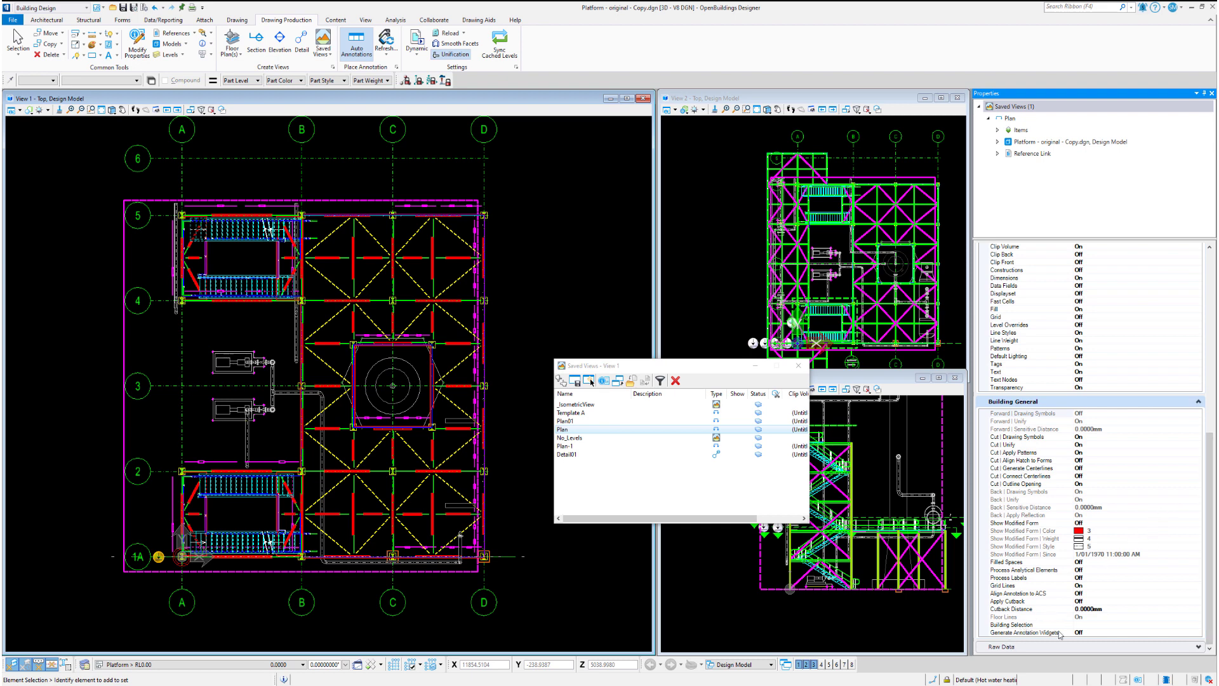
left_click(1025, 632)
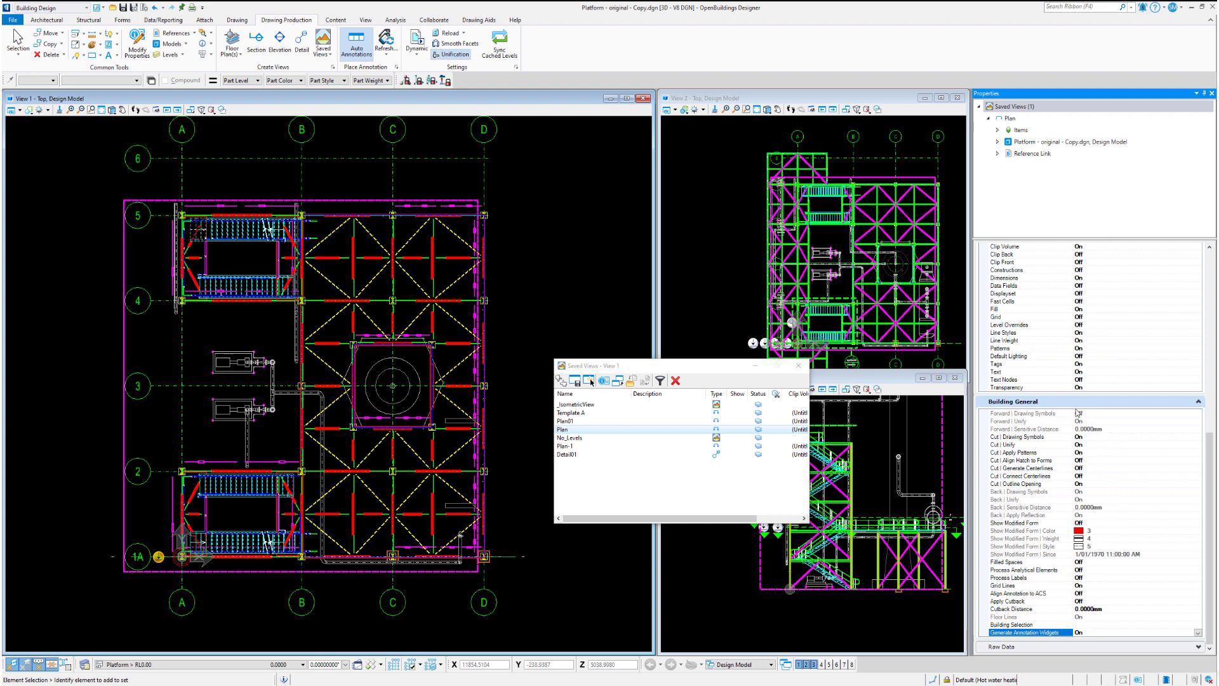
mouse_move(574, 380)
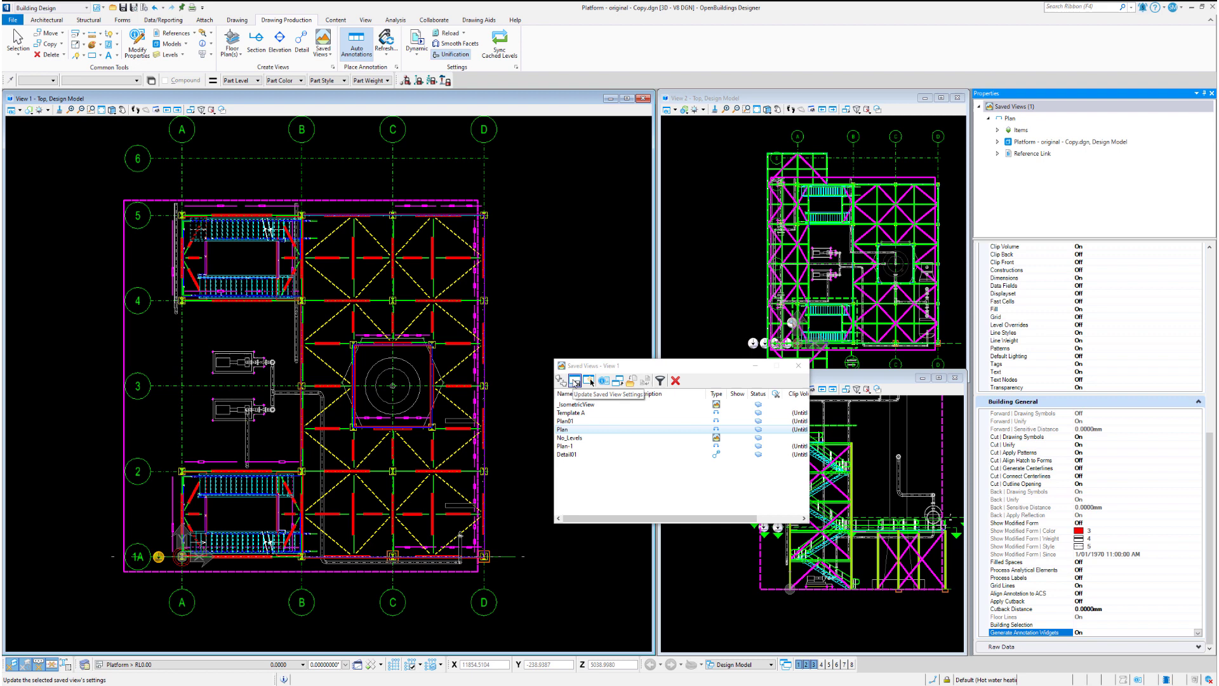
mouse_move(1116, 309)
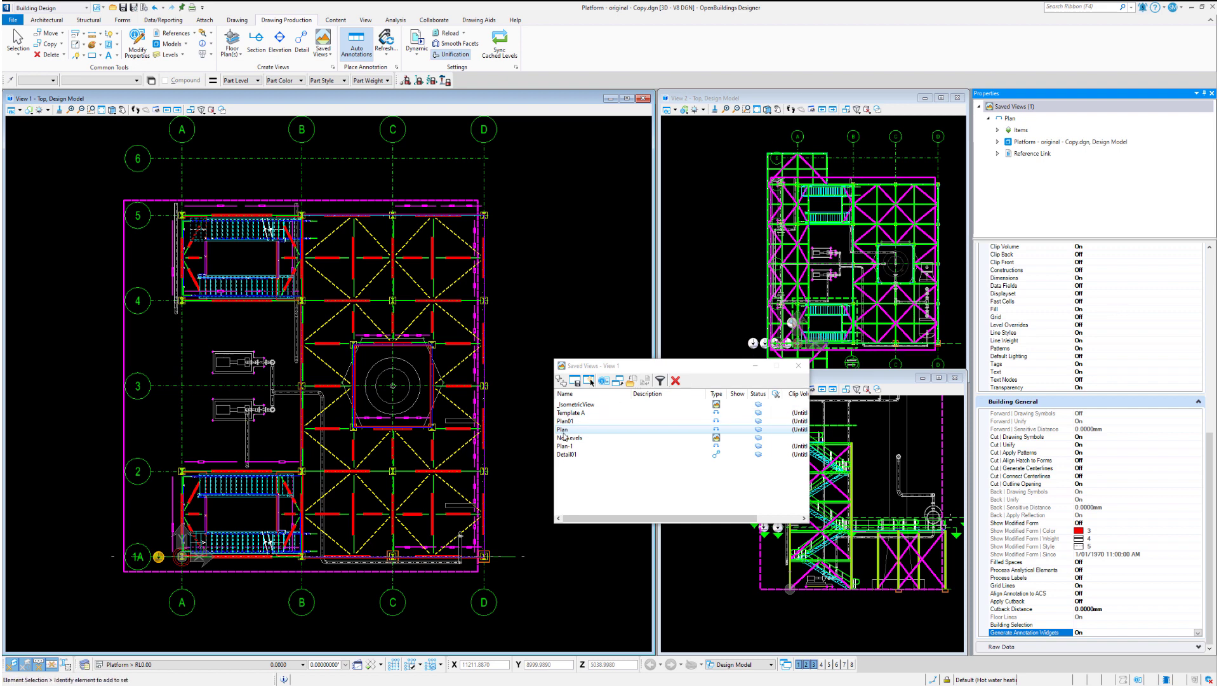
Reapply Plan to View 1 and set its forward display style to Forward (Show Hidden Edges)
left_click(590, 429)
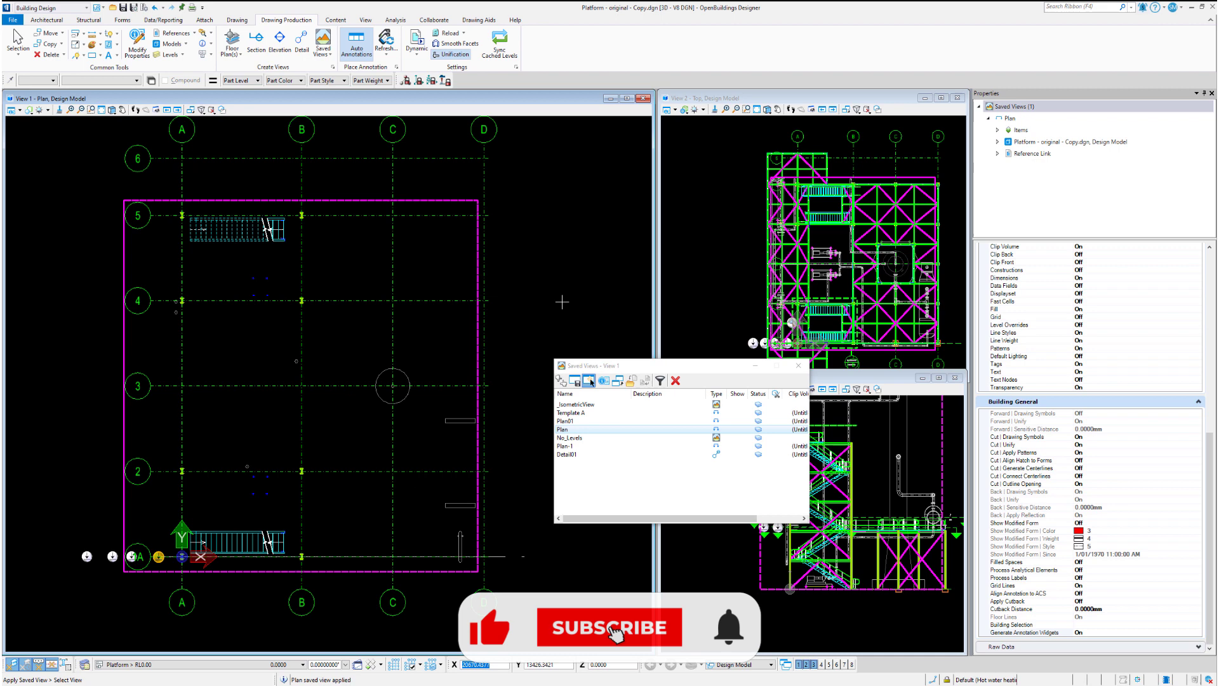
left_click(610, 628)
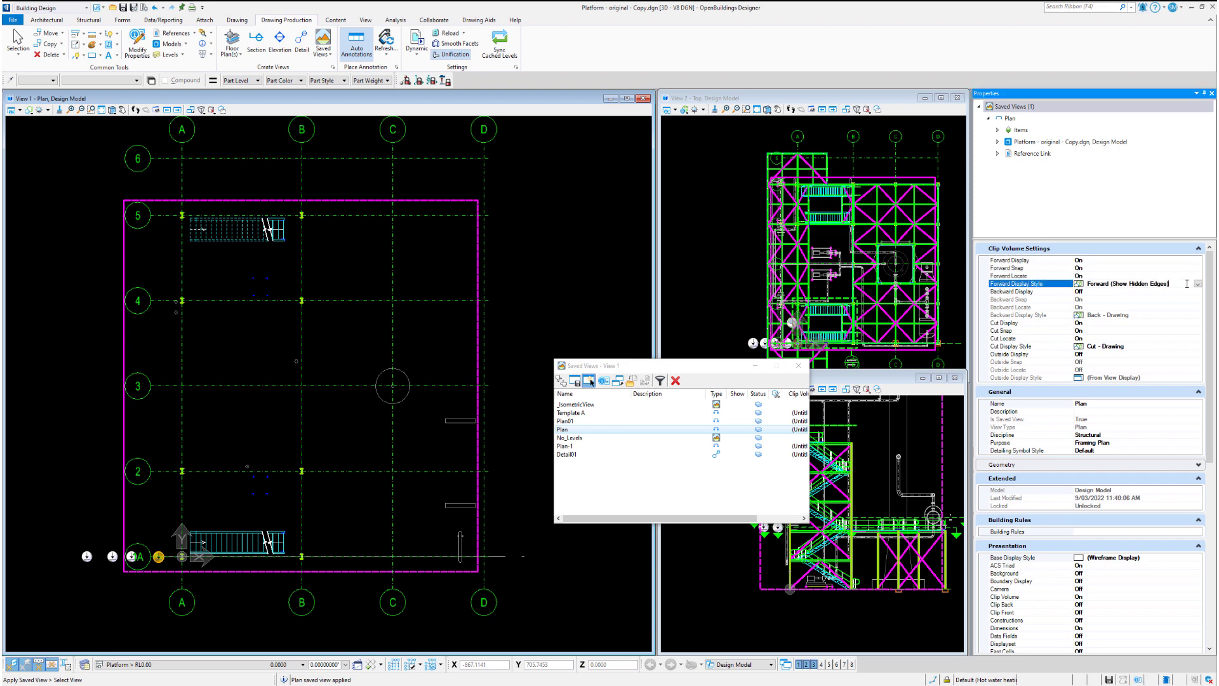
left_click(1198, 284)
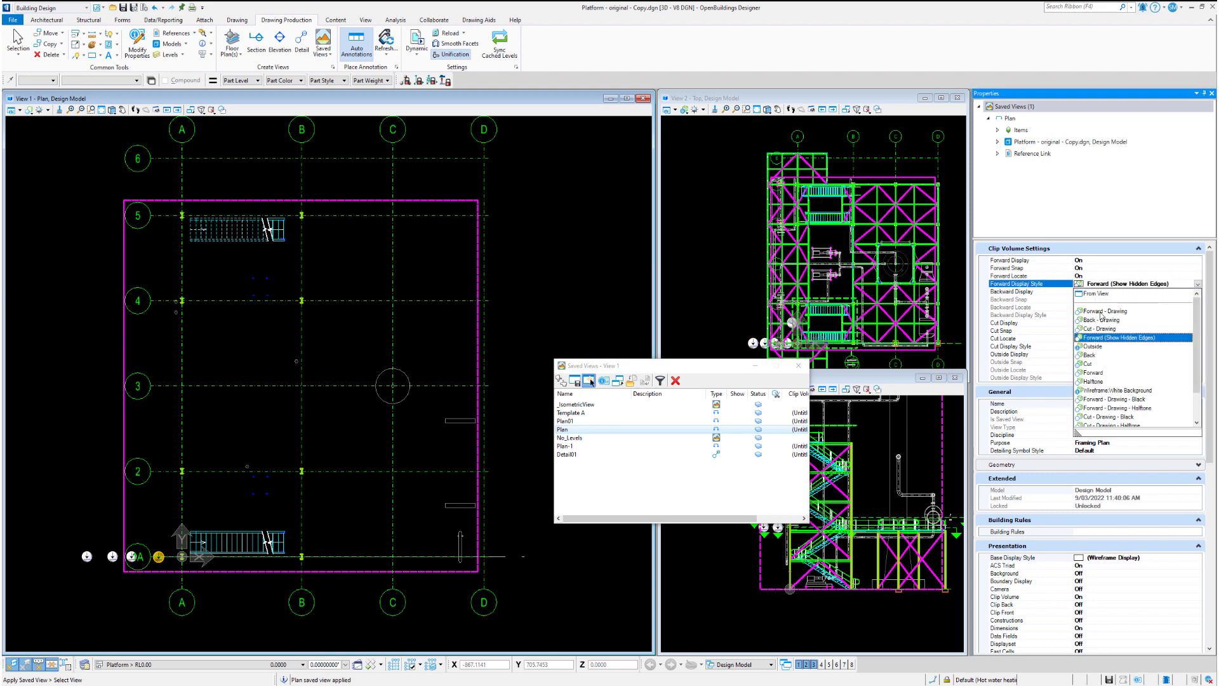
left_click(1100, 310)
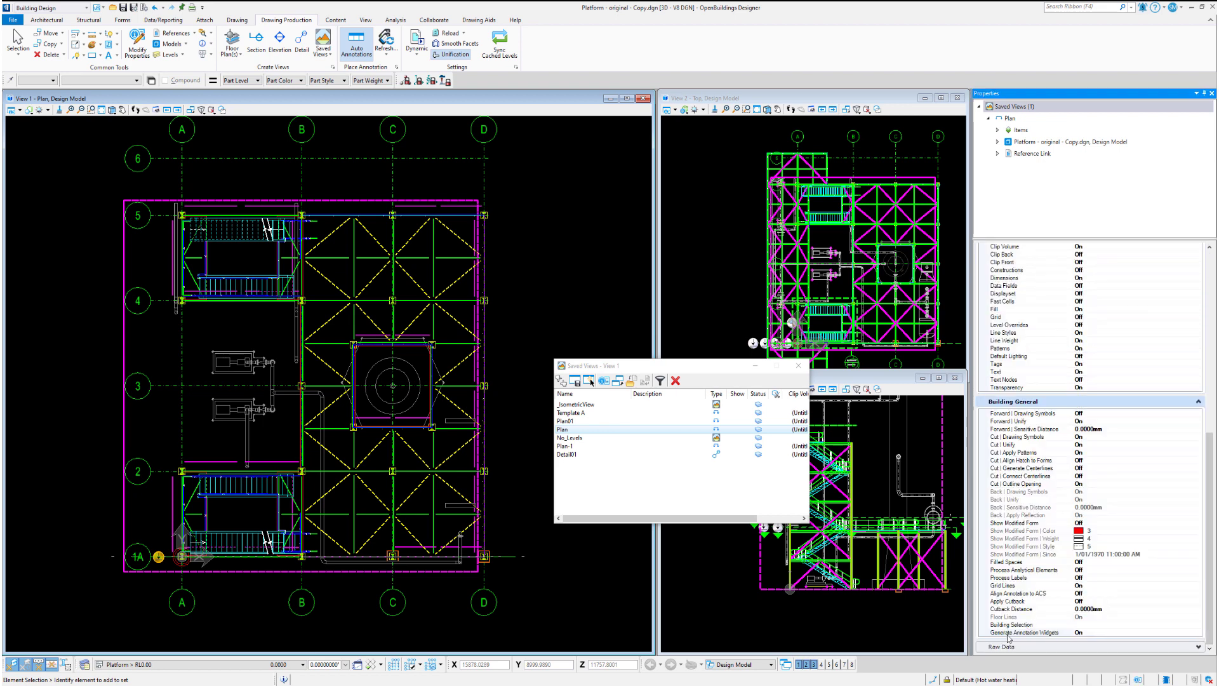
Reapply the Plan saved view to View 1, redrawing the full framing over grids A–D
left_click(1025, 632)
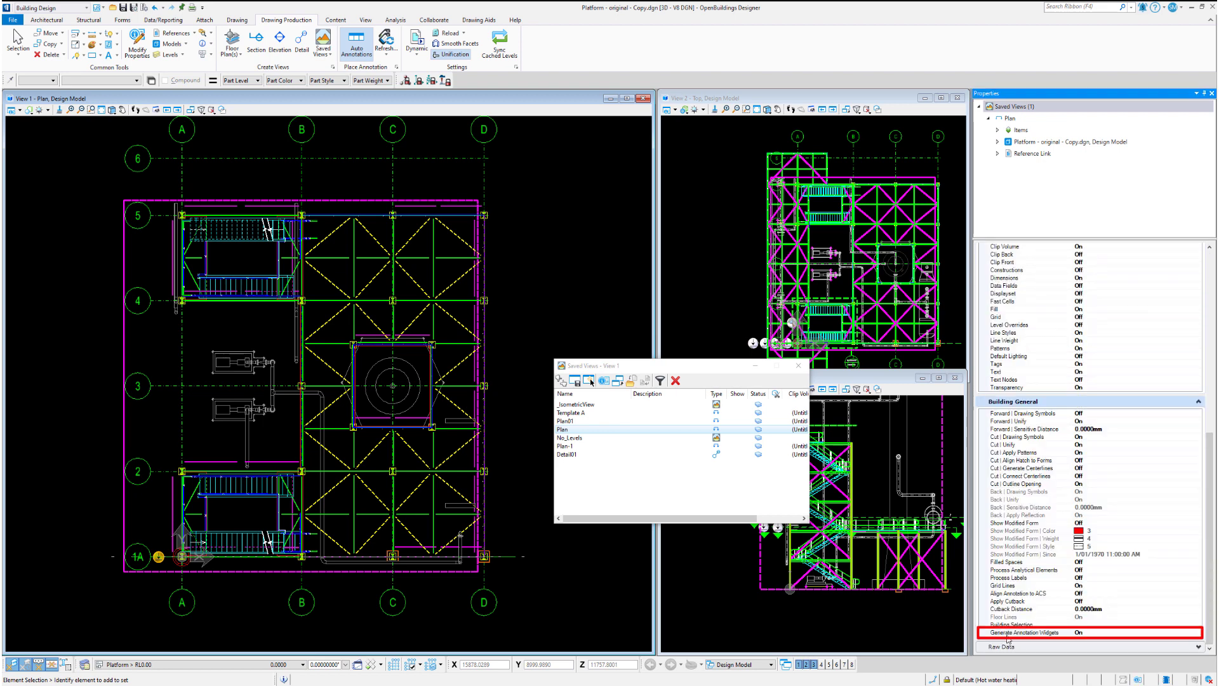
double_click(561, 430)
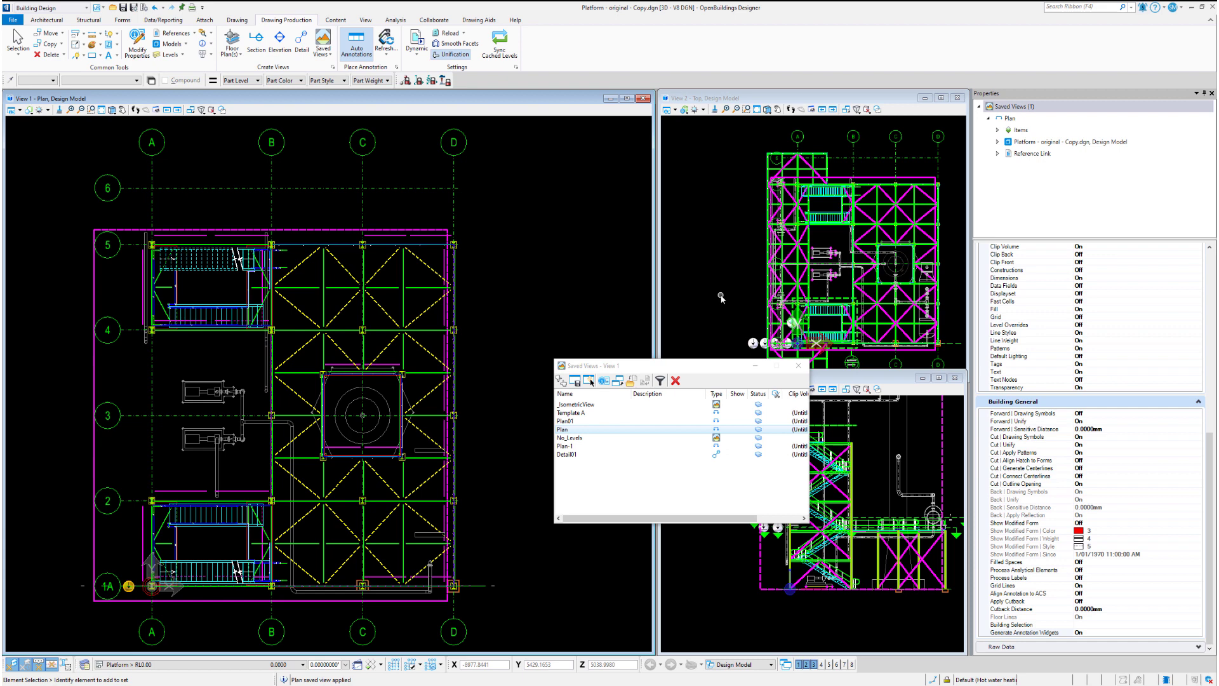
mouse_move(562, 293)
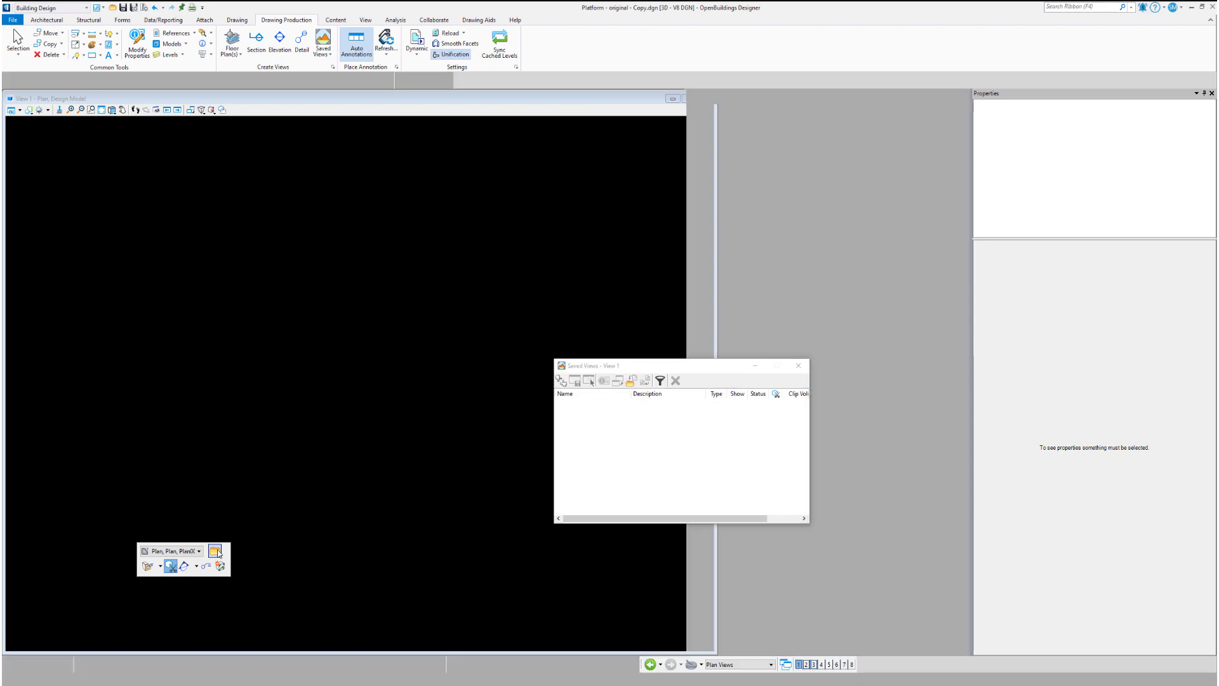
Follow the link to Plan001.dgn and update its reference presentation from the saved view
left_click(217, 551)
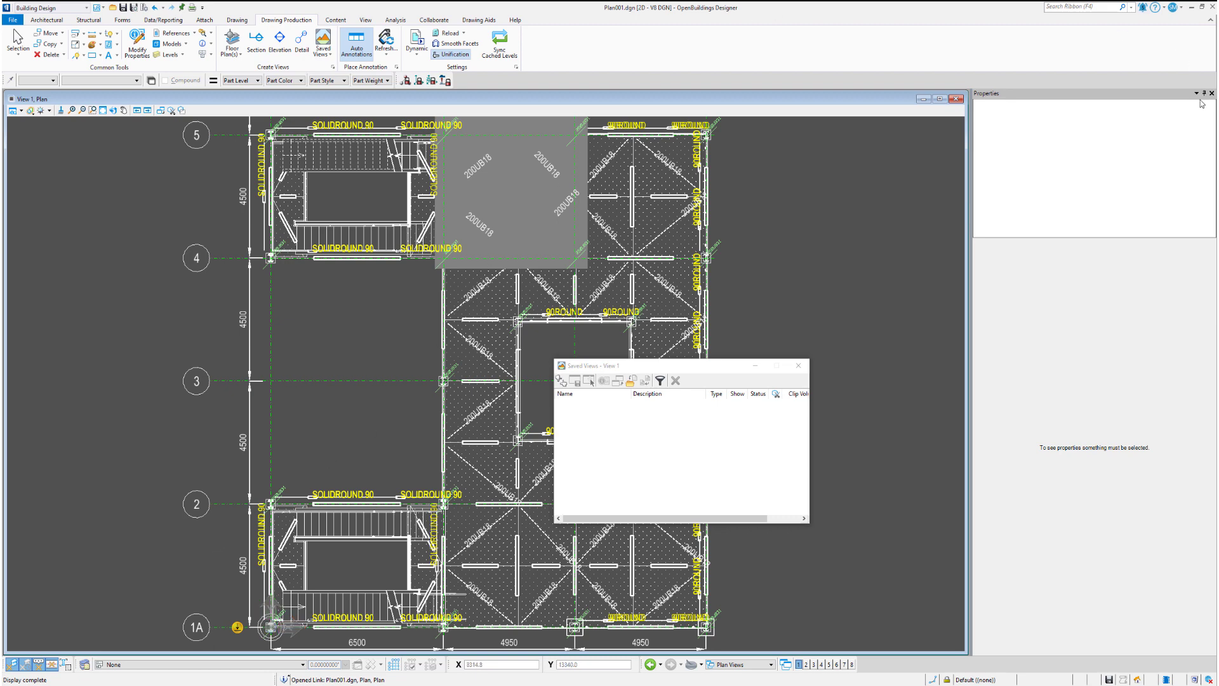
left_click(1212, 92)
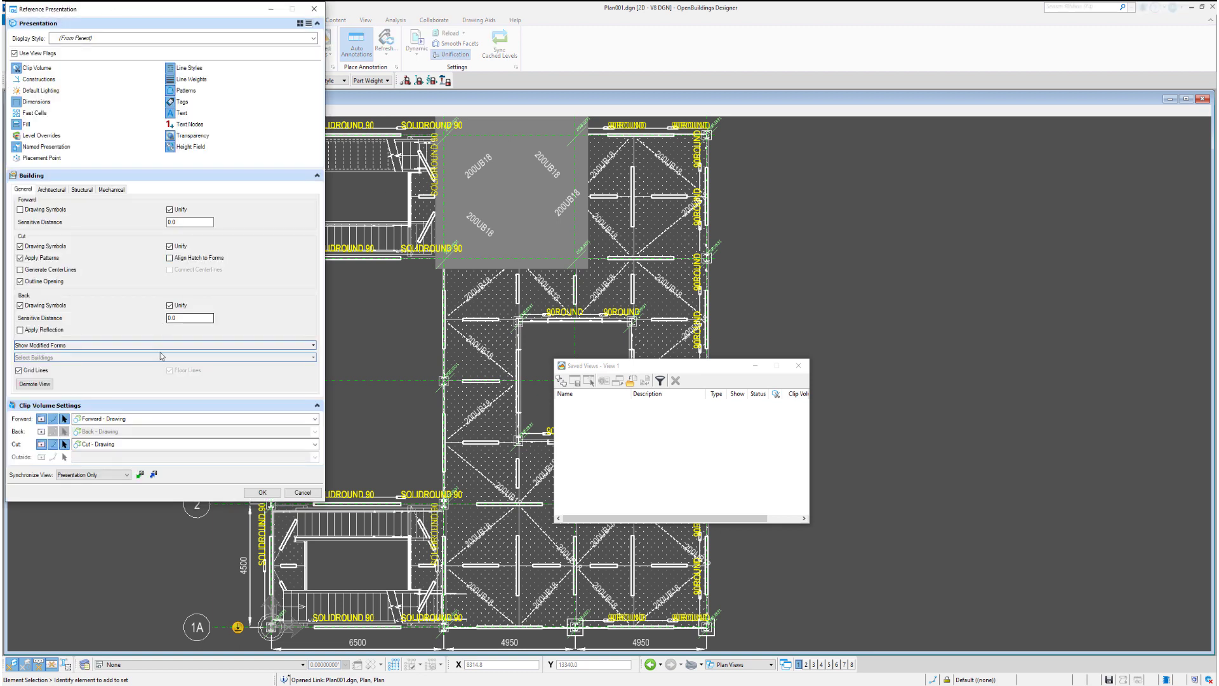
mouse_move(139, 474)
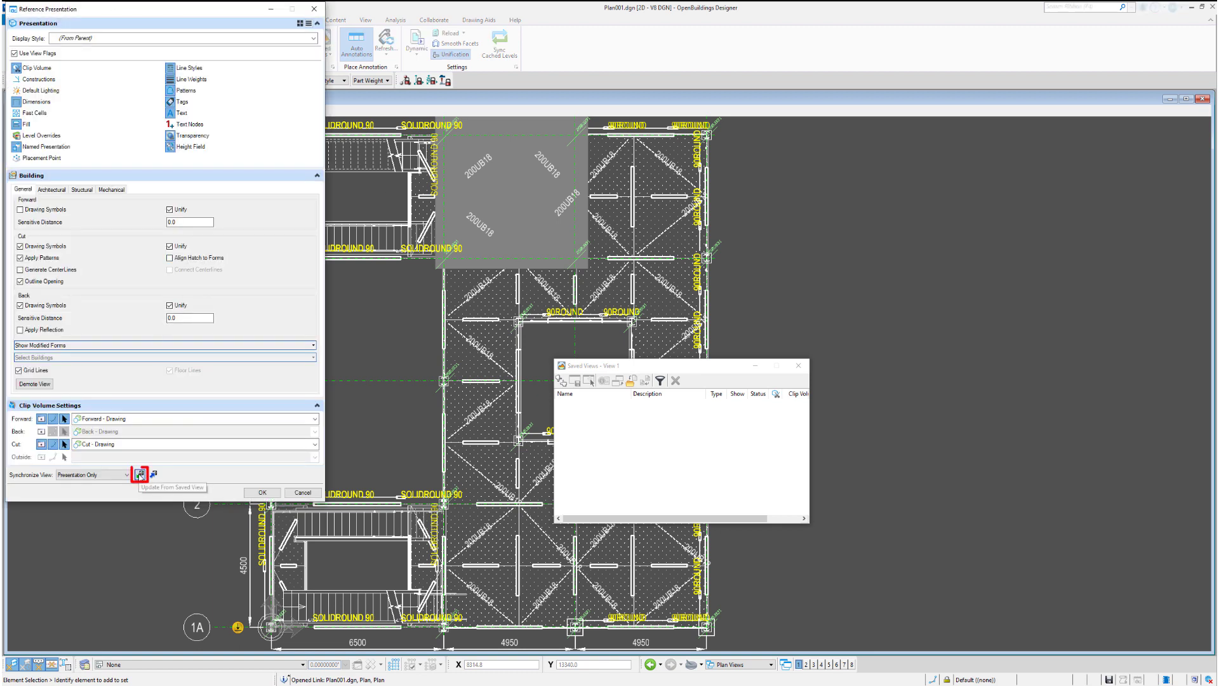
left_click(139, 473)
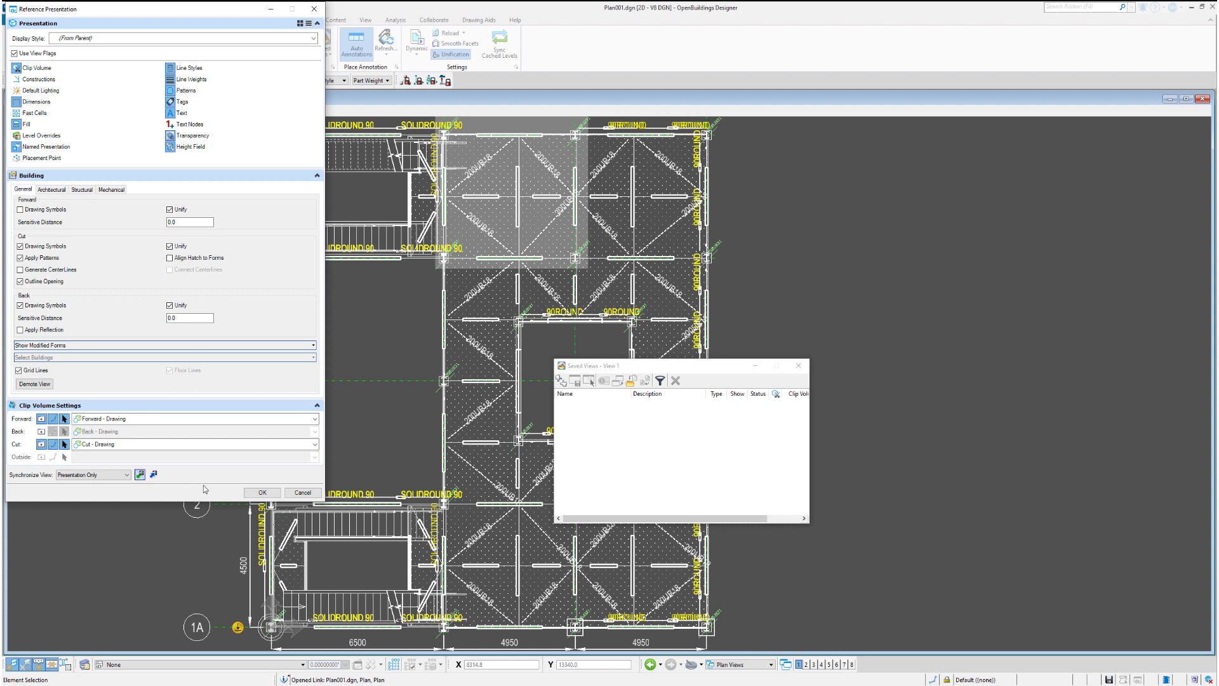
left_click(261, 493)
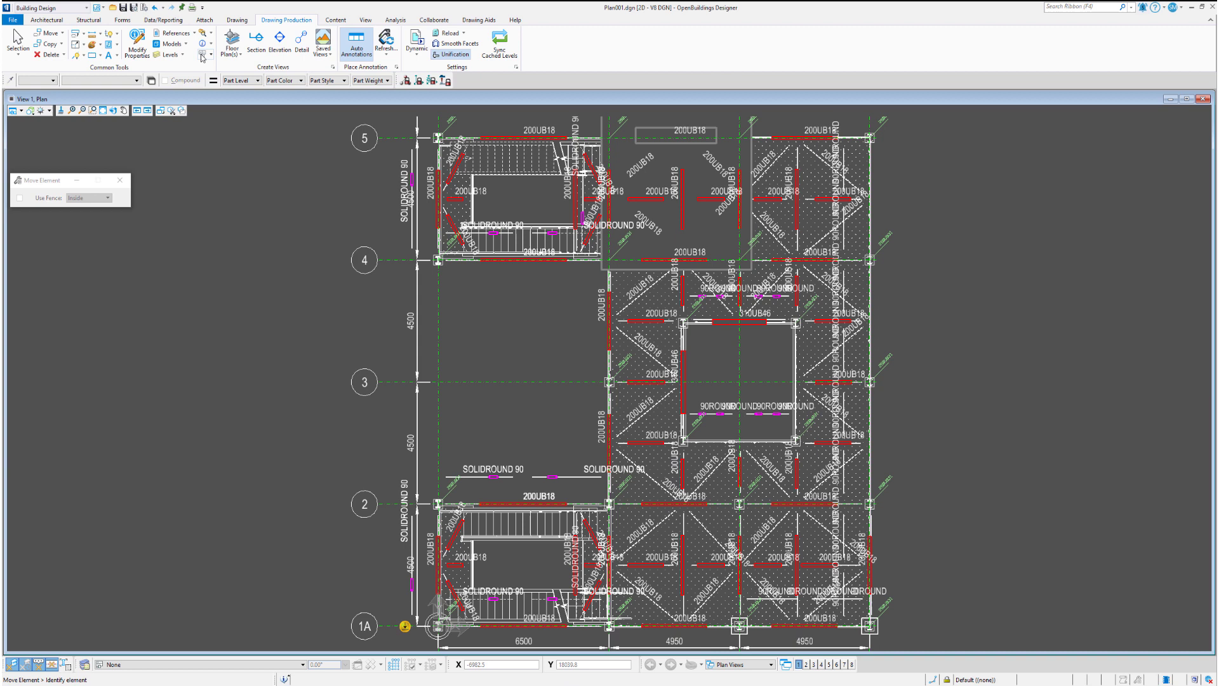
Set the Plan drawing model's annotation scale to 1:50 via its Models properties
left_click(172, 43)
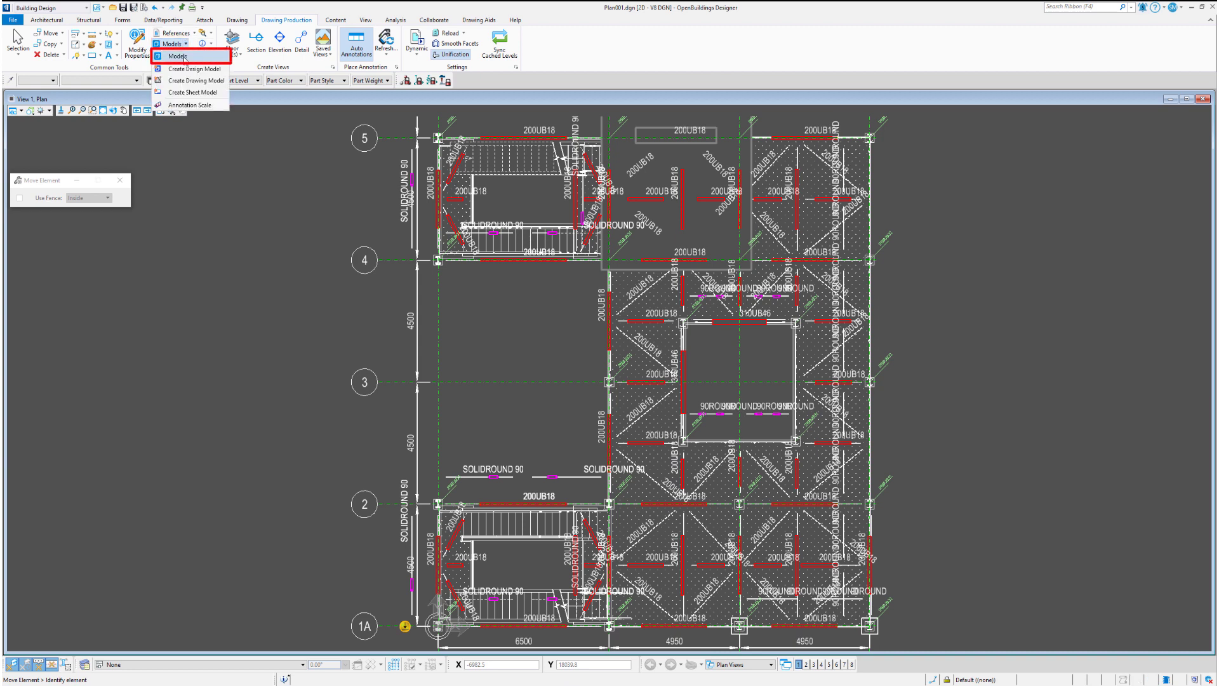
left_click(176, 55)
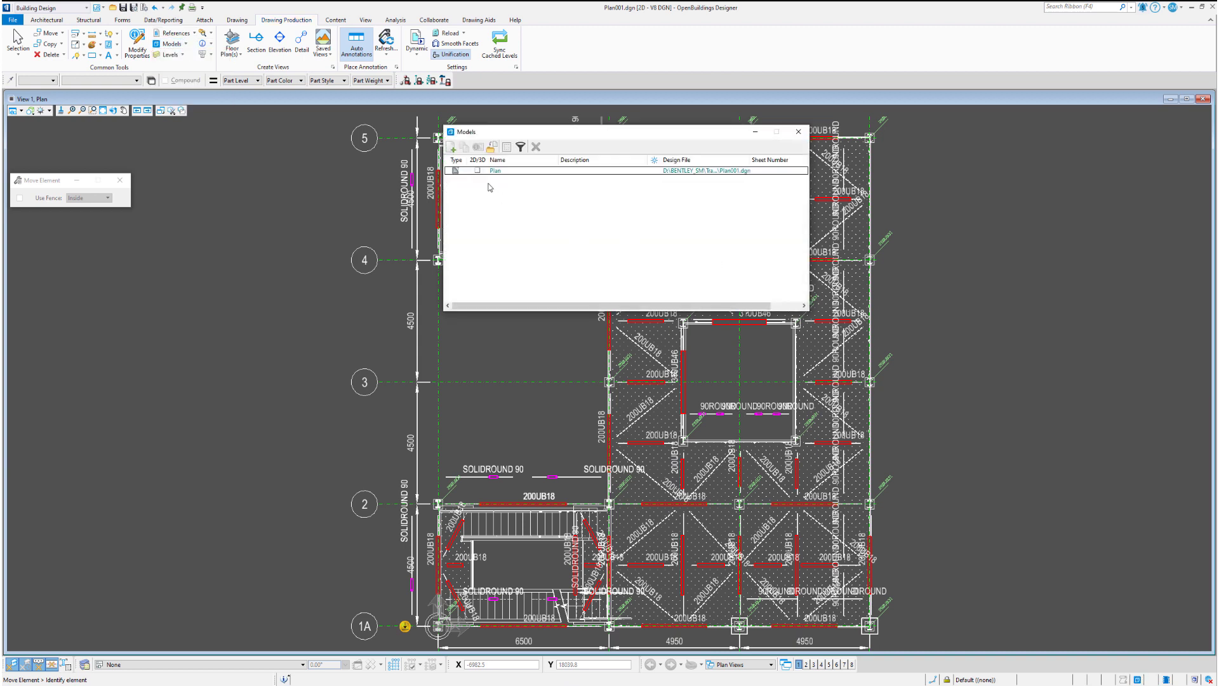
right_click(494, 170)
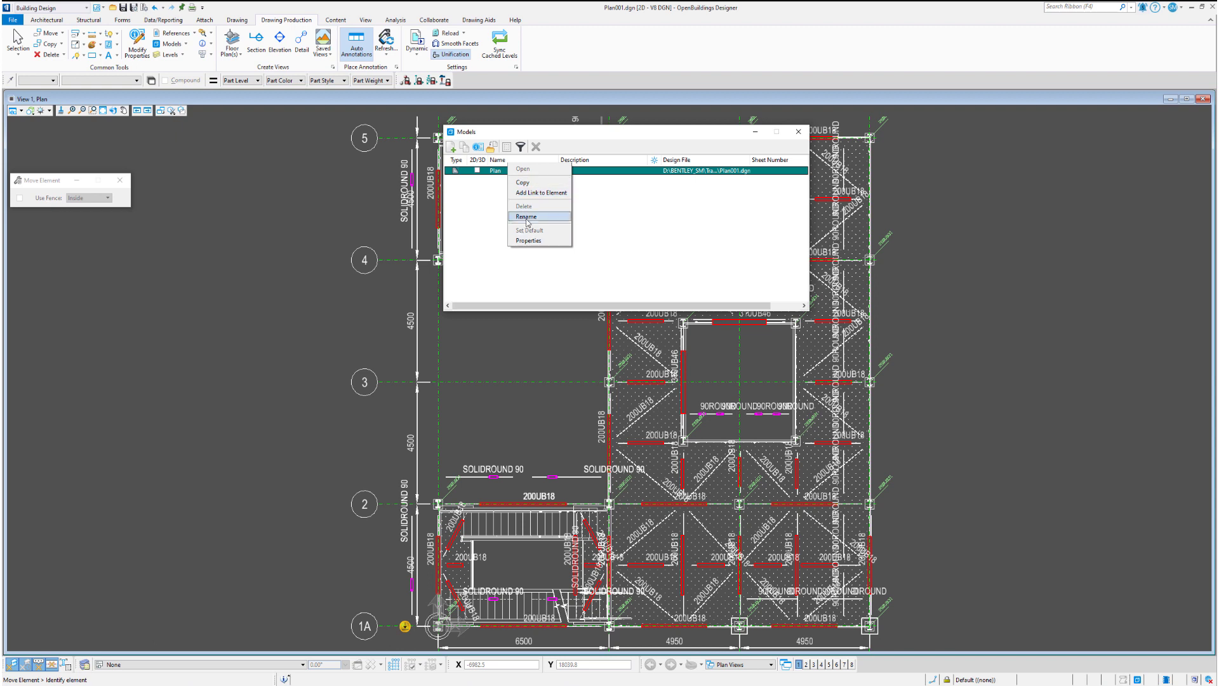
mouse_move(539, 240)
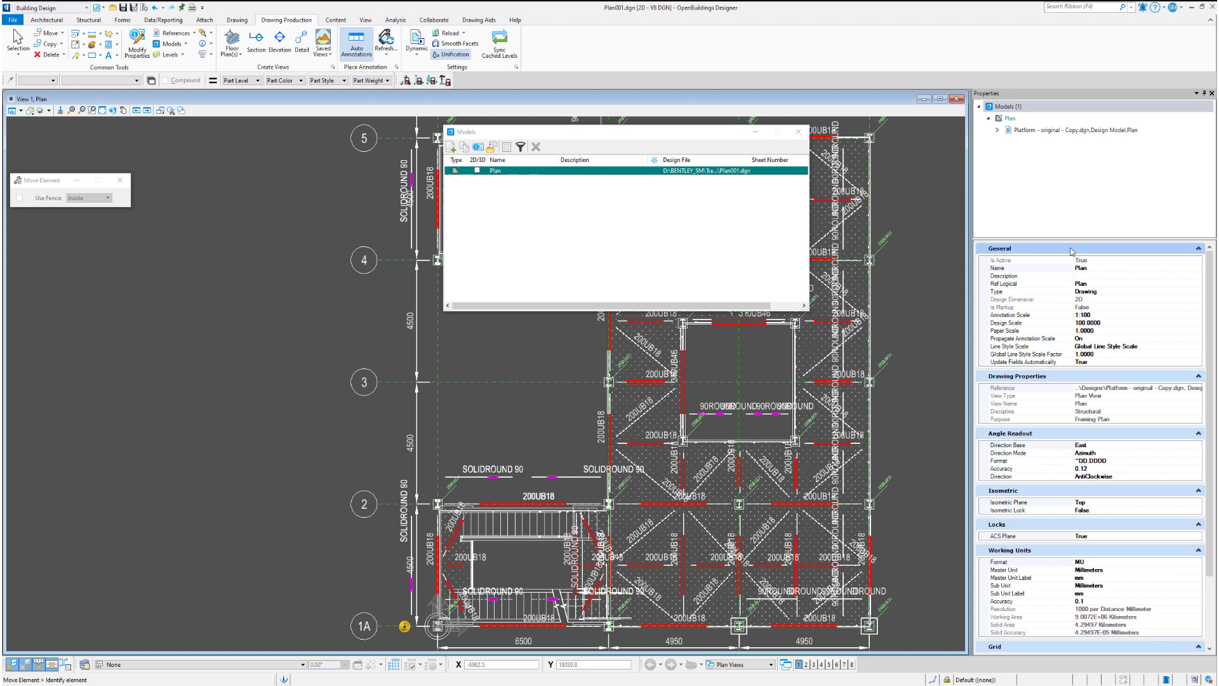
mouse_move(1167, 321)
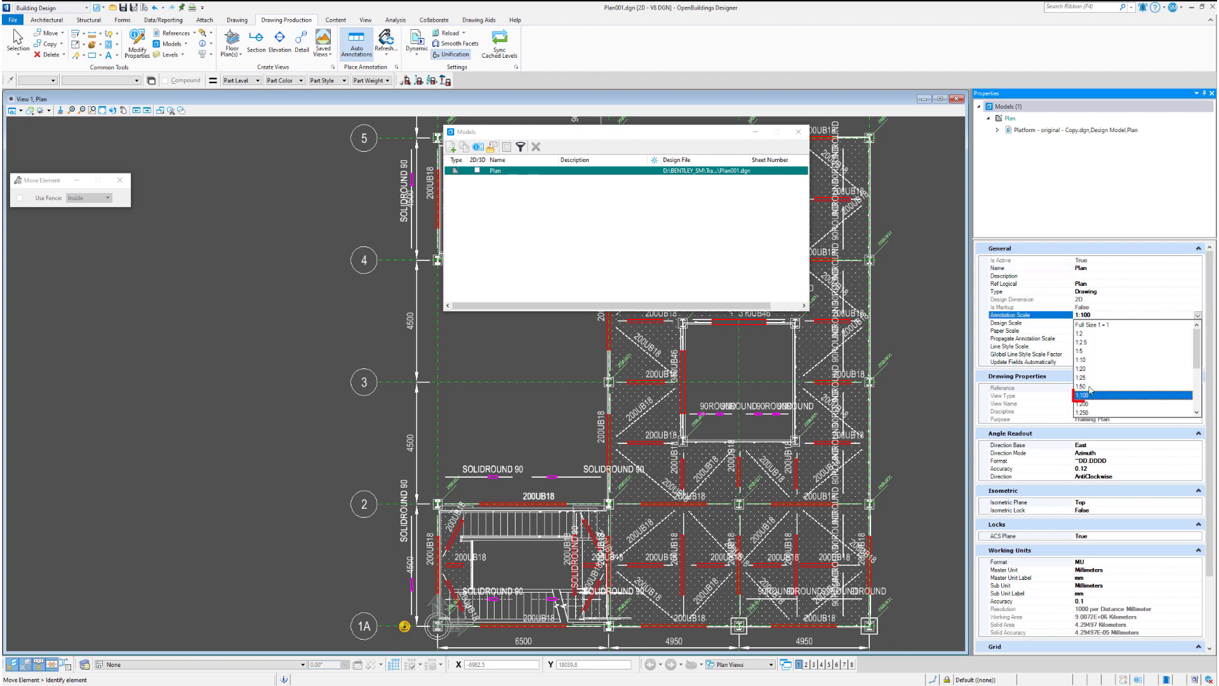
left_click(1128, 394)
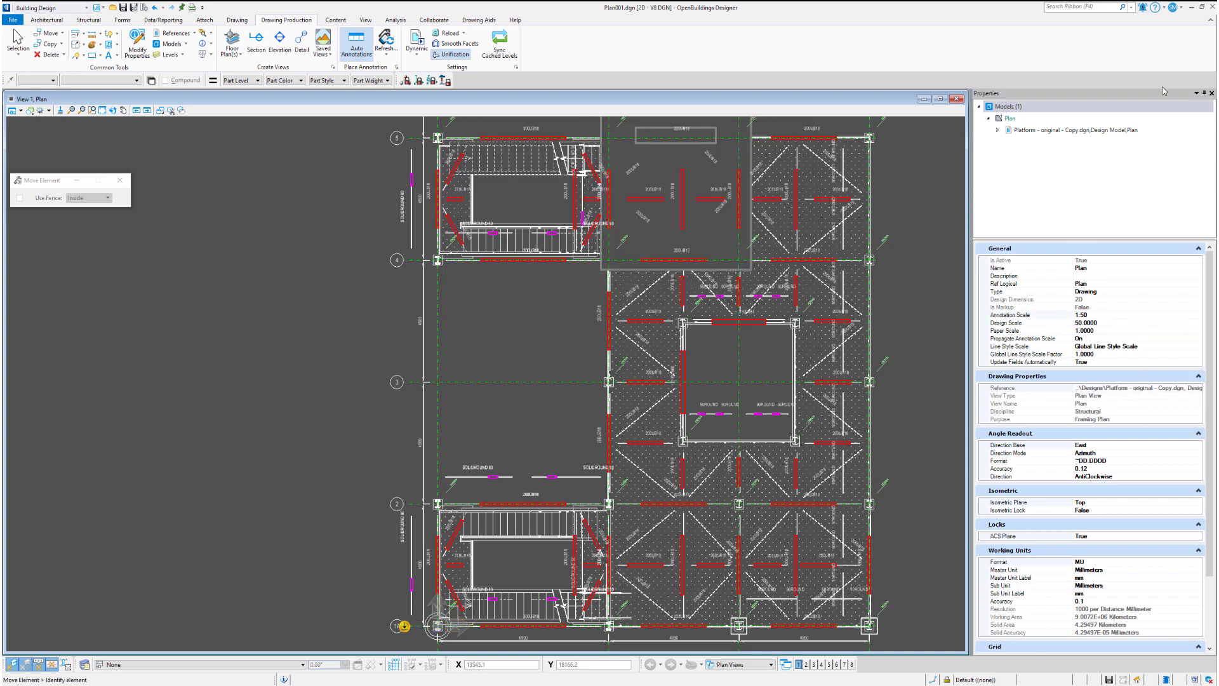
left_click(1212, 93)
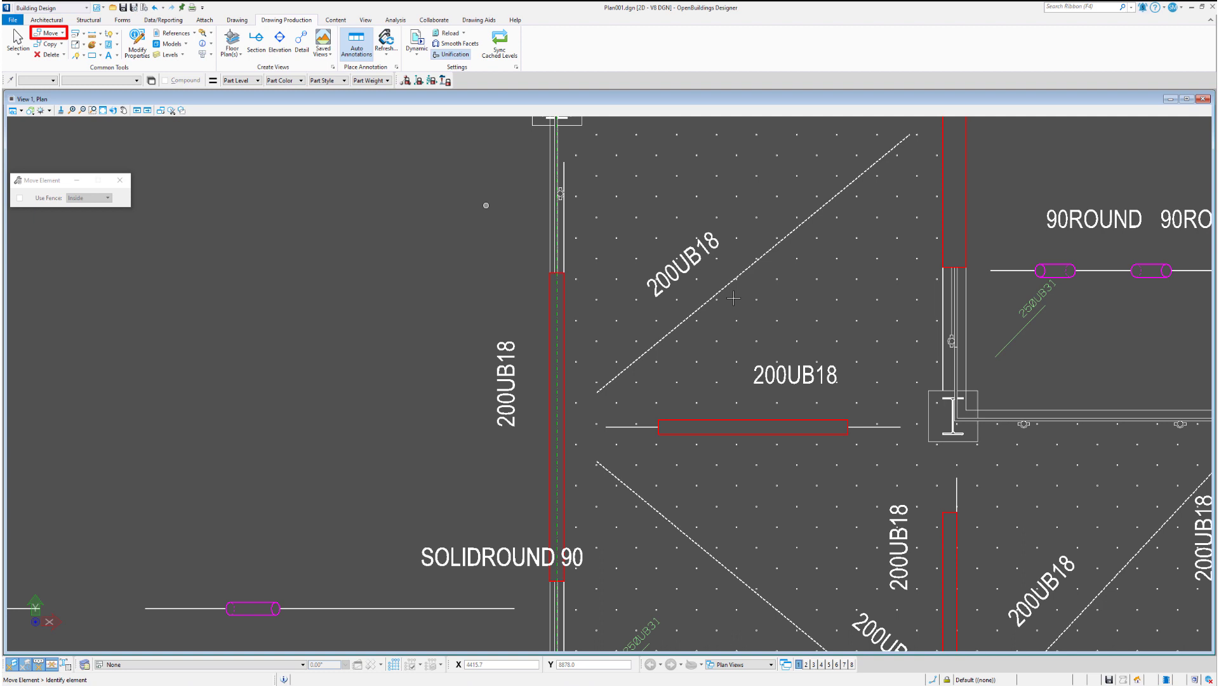
Move the 200UB18 beam annotation widget further to the right
left_click(751, 426)
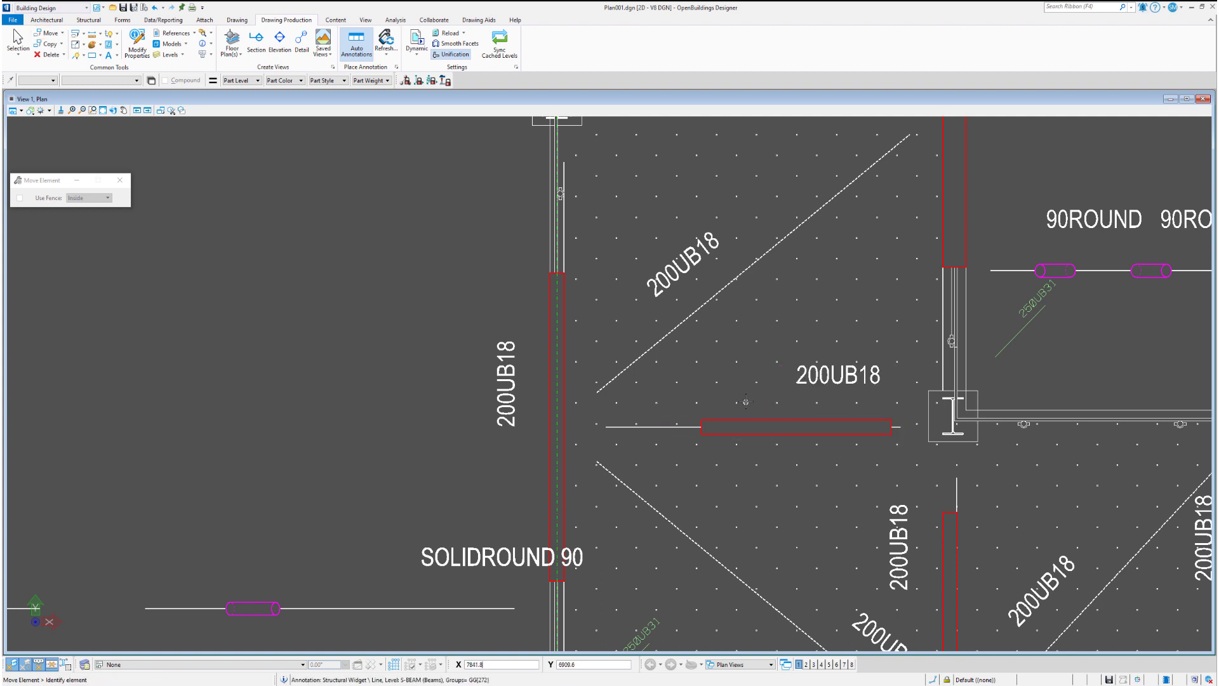
mouse_move(226, 176)
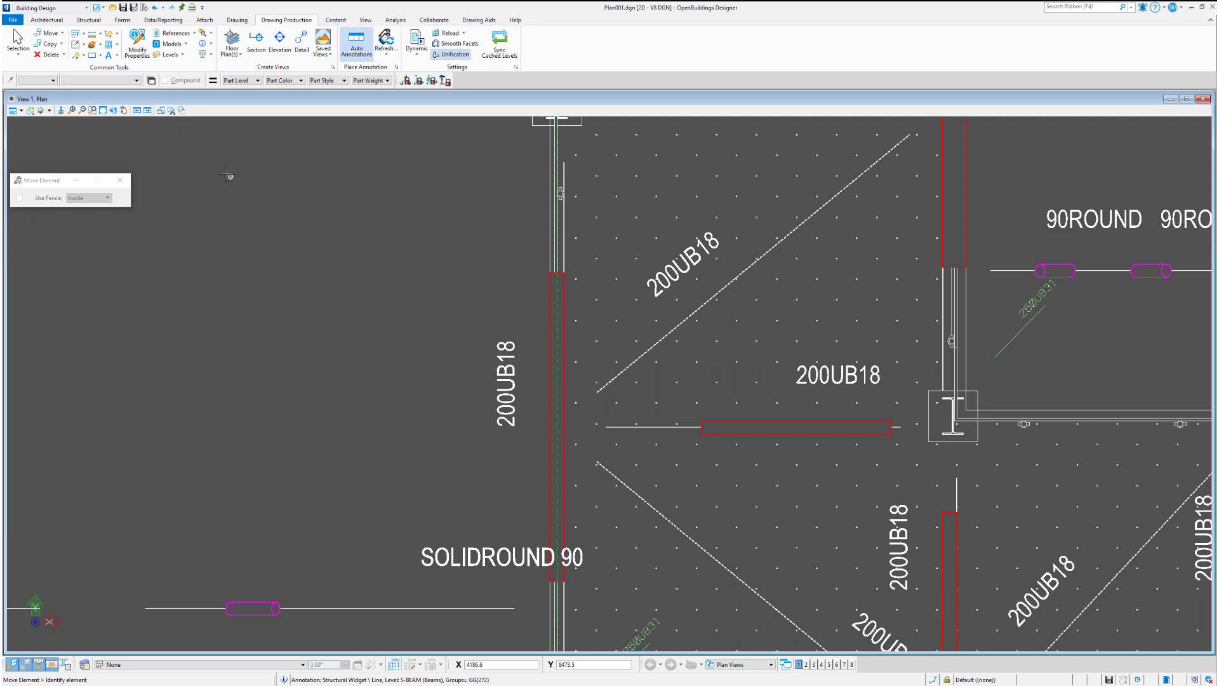
mouse_move(330, 212)
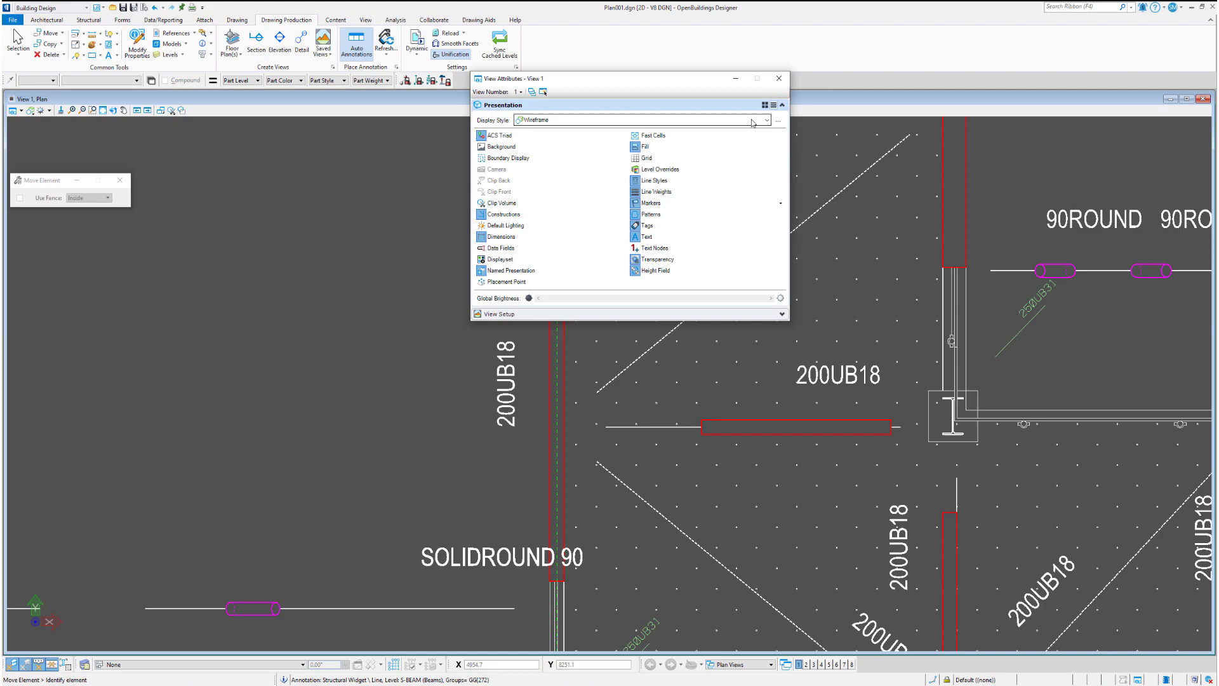
Set View 1's Display Style to Wireframe in View Attributes and dismiss the dialog
left_click(777, 119)
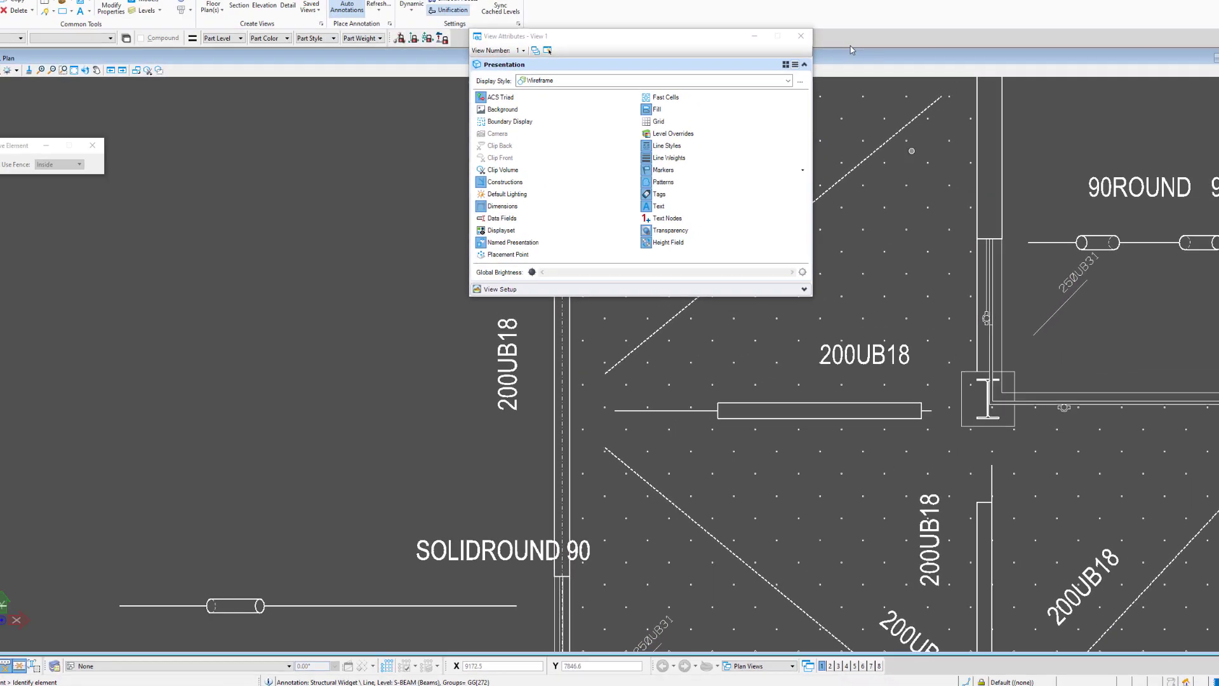
left_click(801, 36)
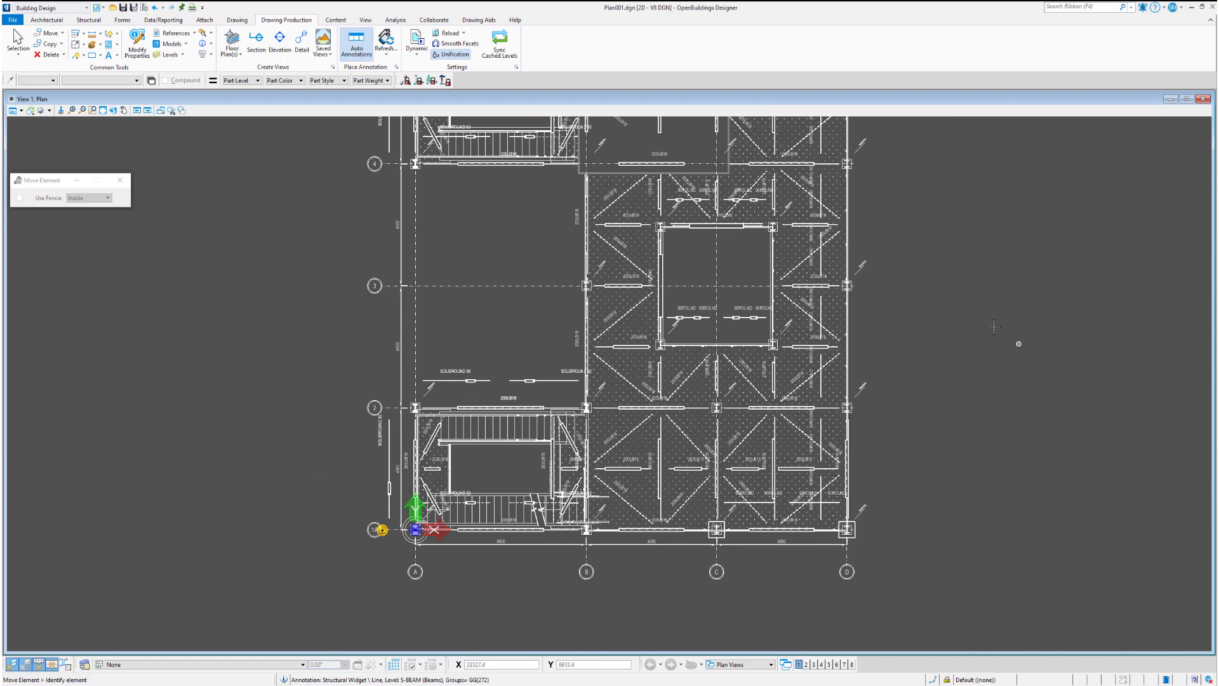